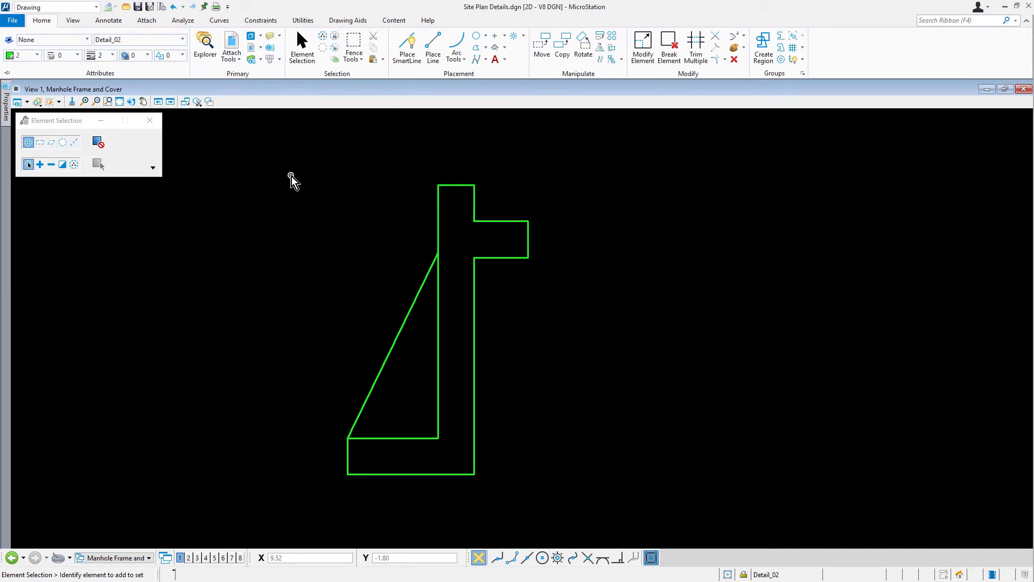
mouse_move(193, 52)
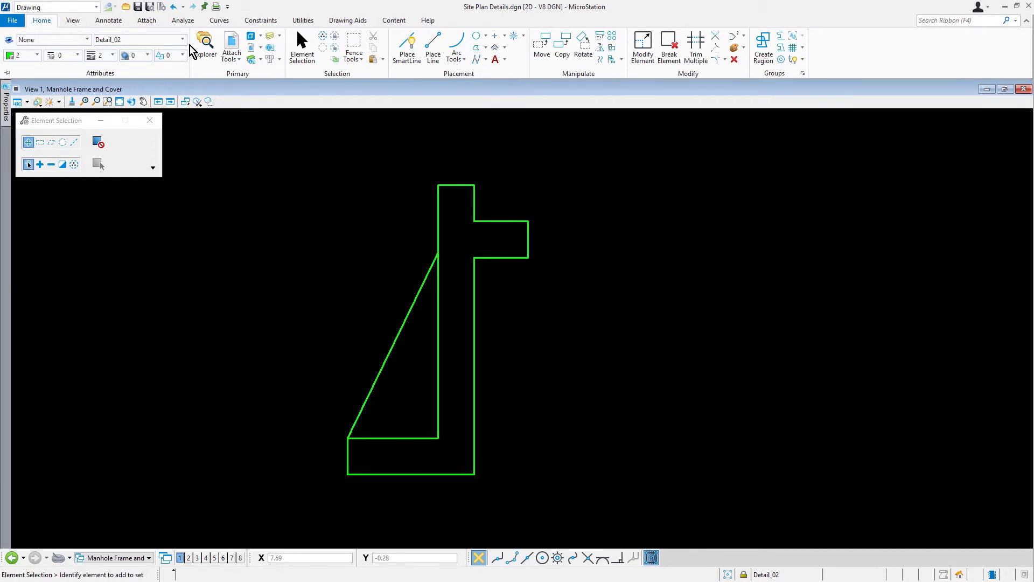
- Make Detail_00 the active level by searching DETAIL in the level list
click(183, 40)
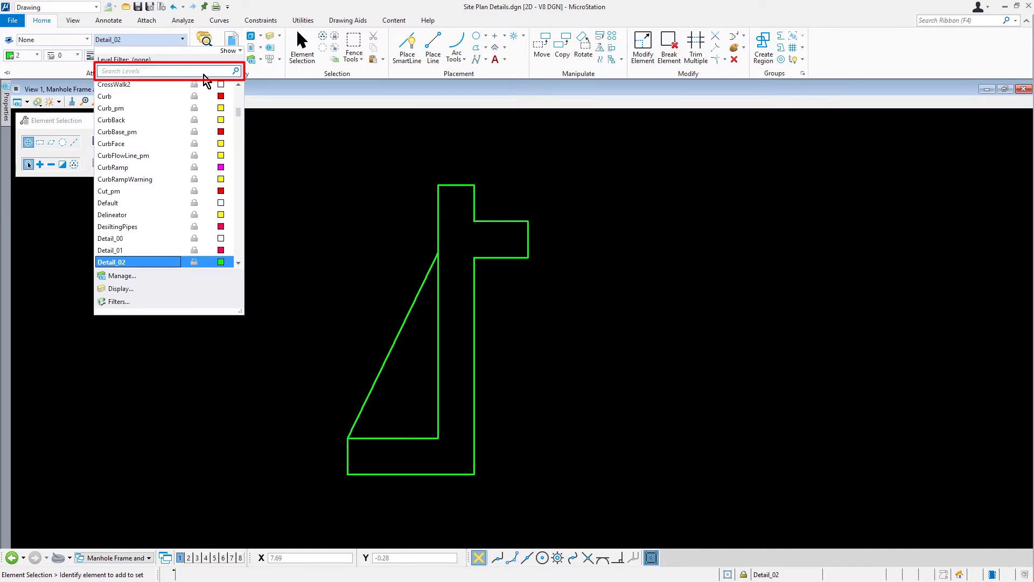
text(DETAIL)
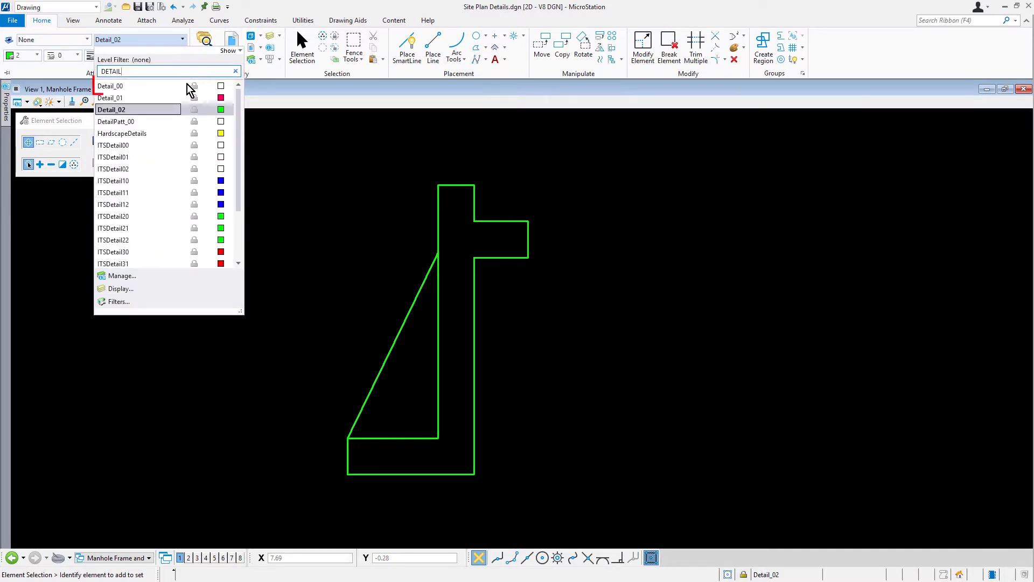
click(110, 86)
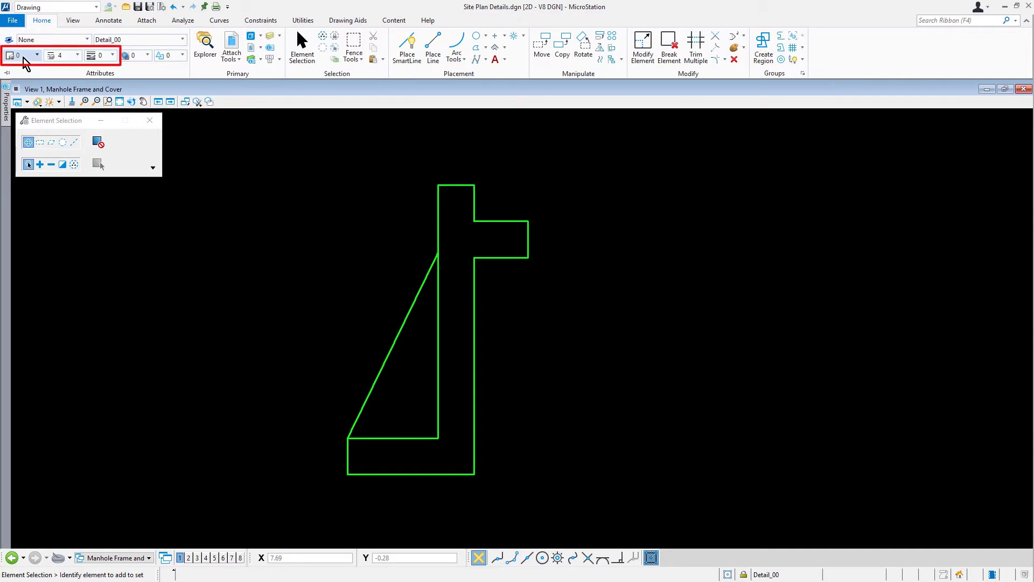
mouse_move(72, 60)
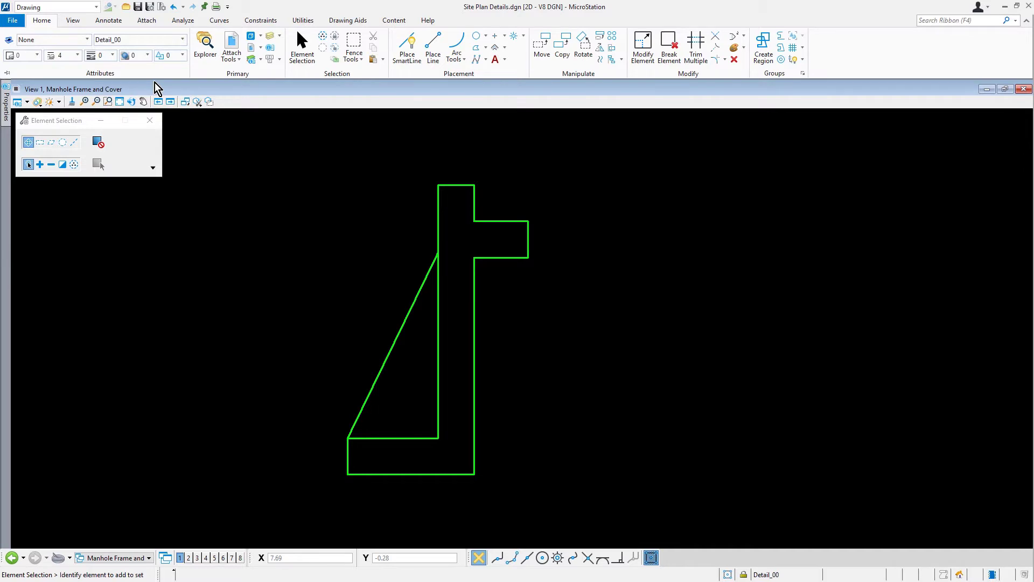
mouse_move(194, 98)
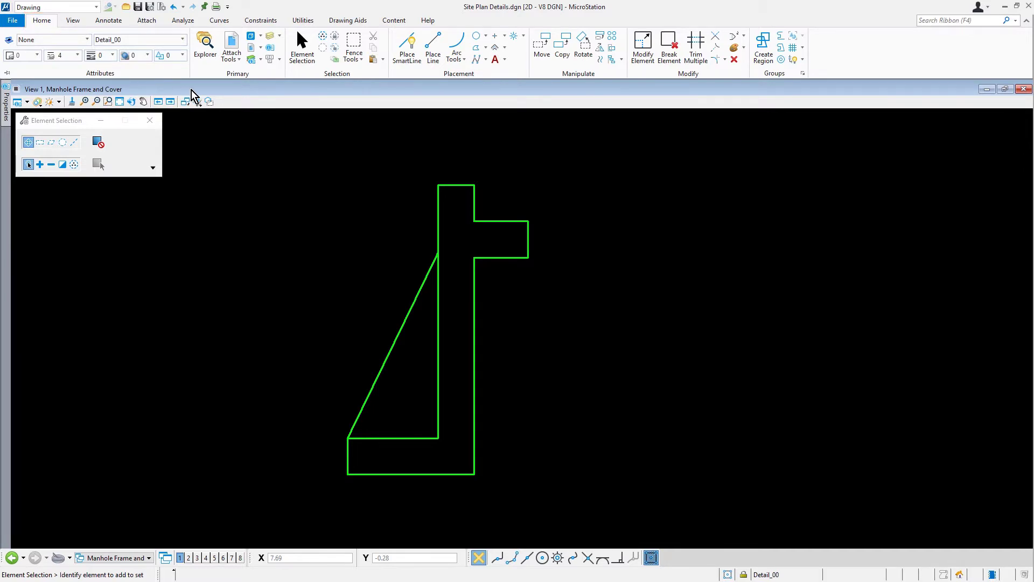
mouse_move(433, 48)
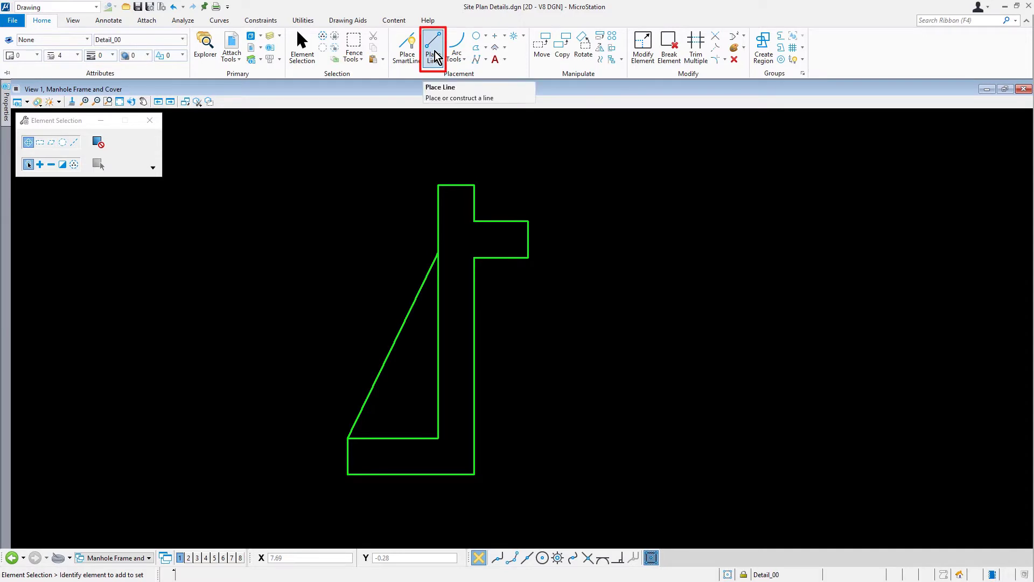
- Place a line locked to length 30 at angle 270° from a keyed-in start point beside the profile
click(433, 46)
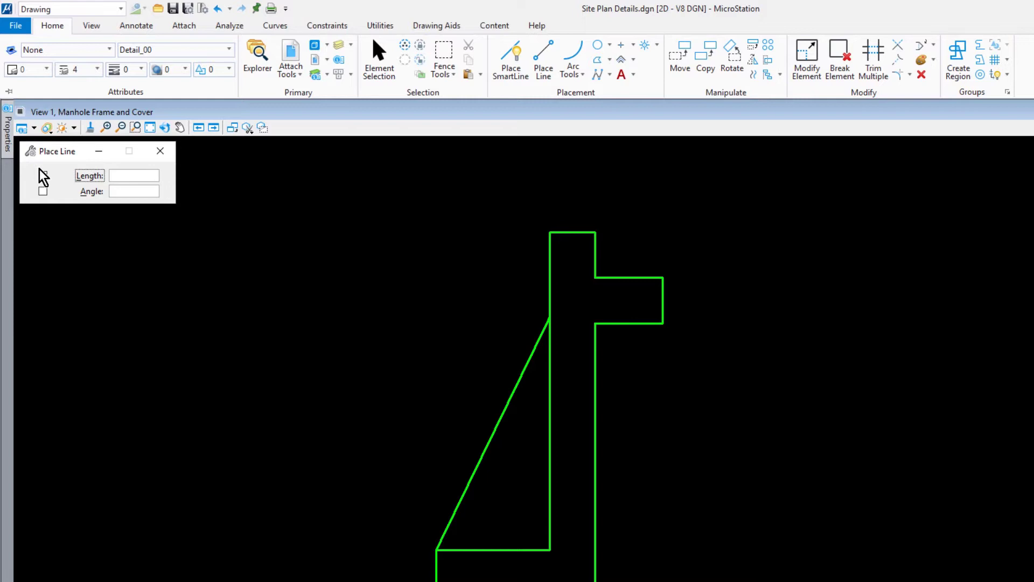
click(43, 175)
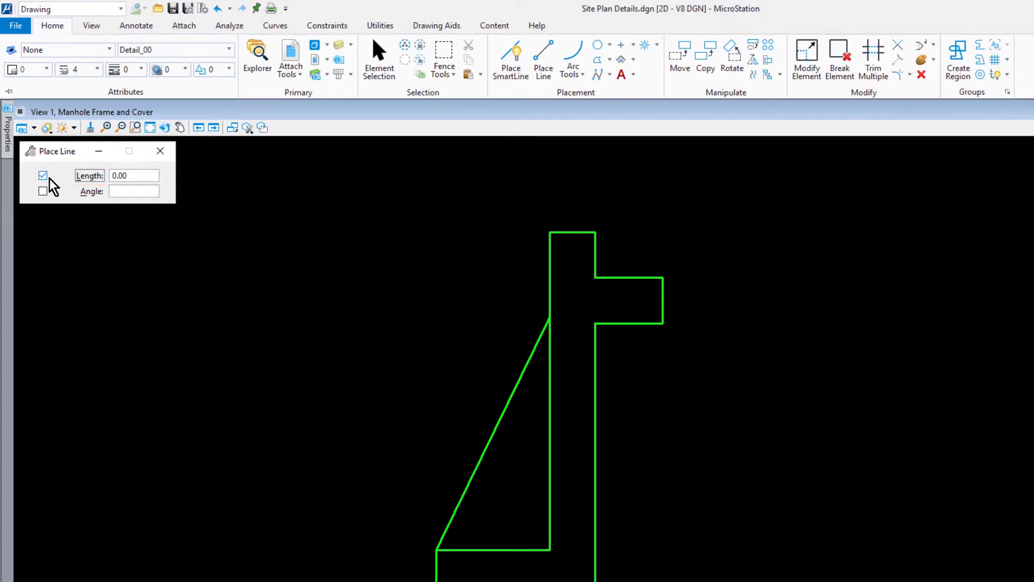
text(30)
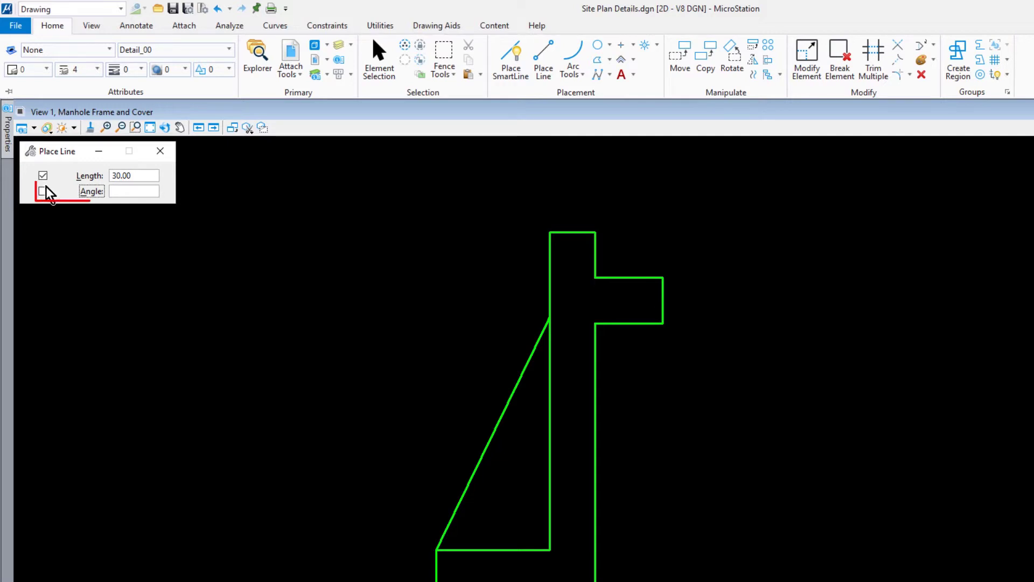
click(42, 190)
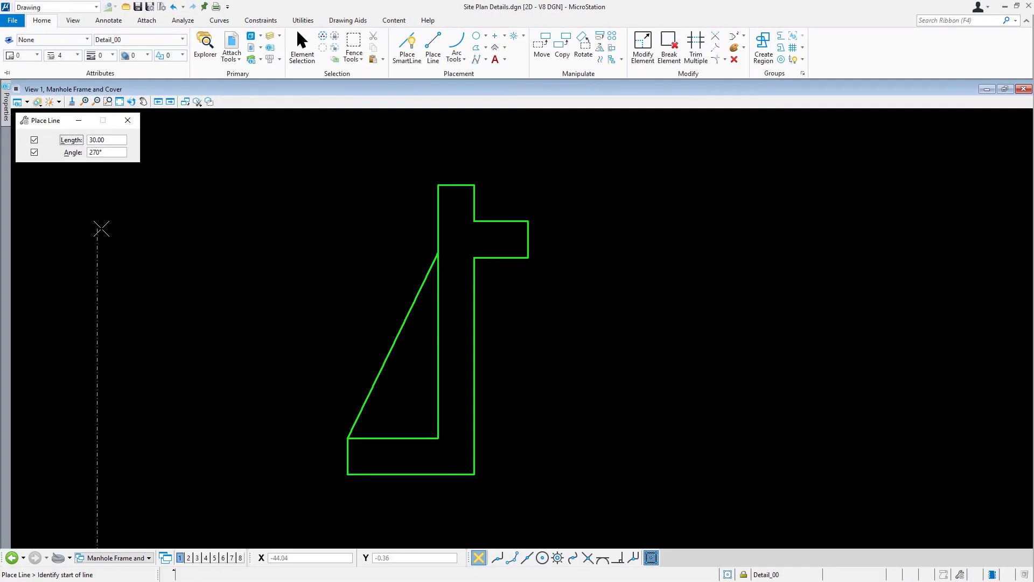
mouse_move(280, 147)
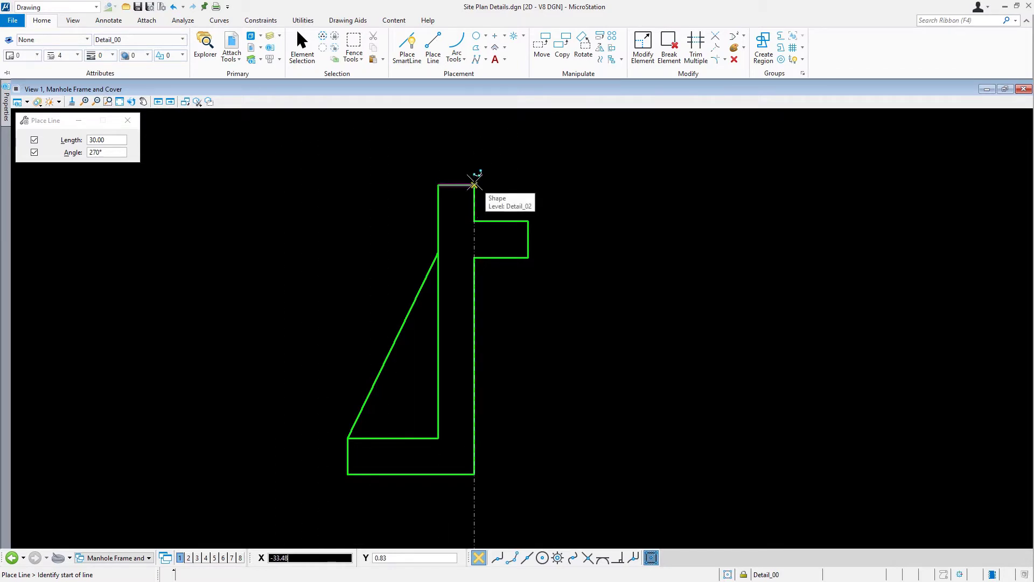
key(o)
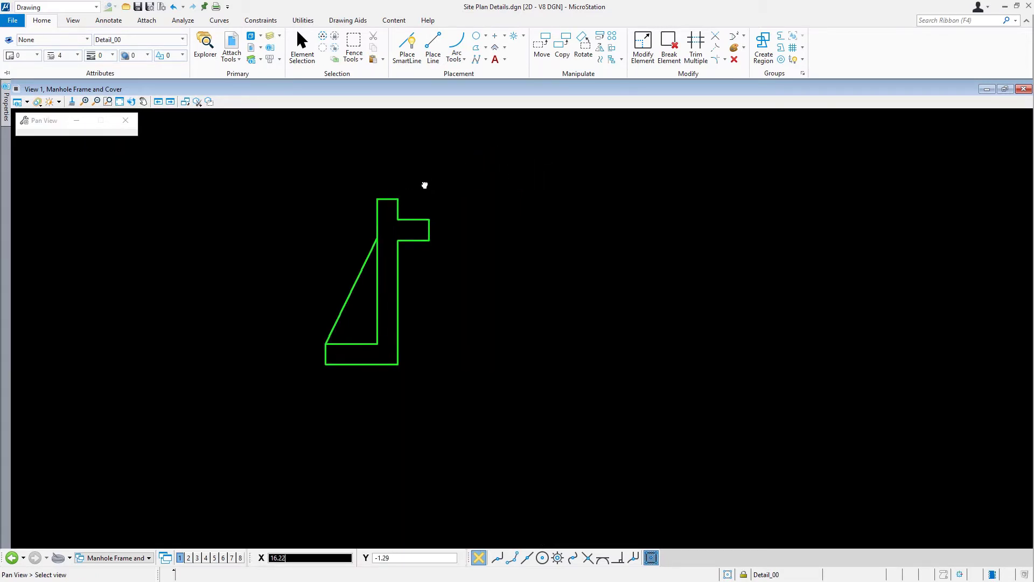
click(433, 48)
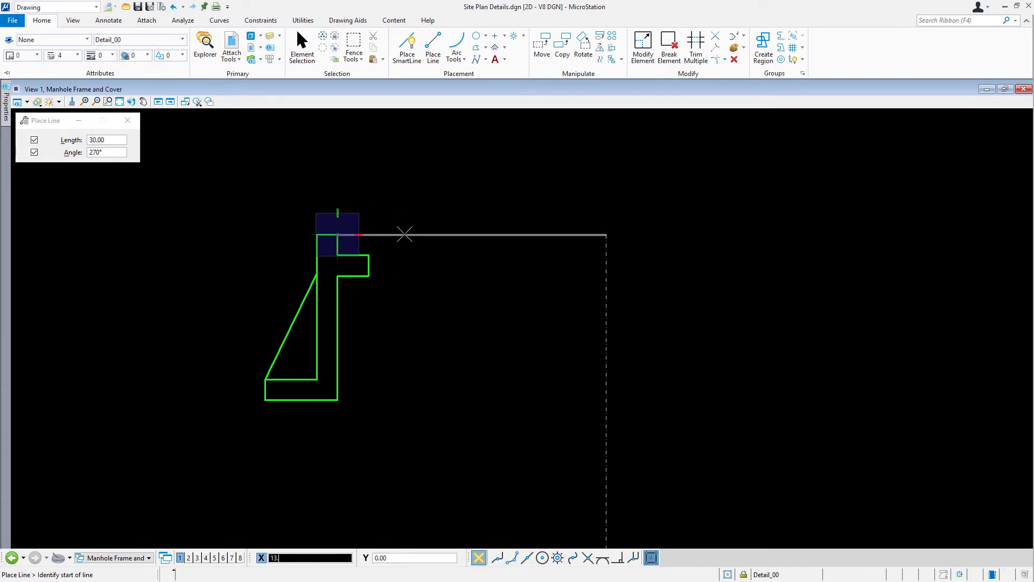
mouse_move(557, 233)
text(7)
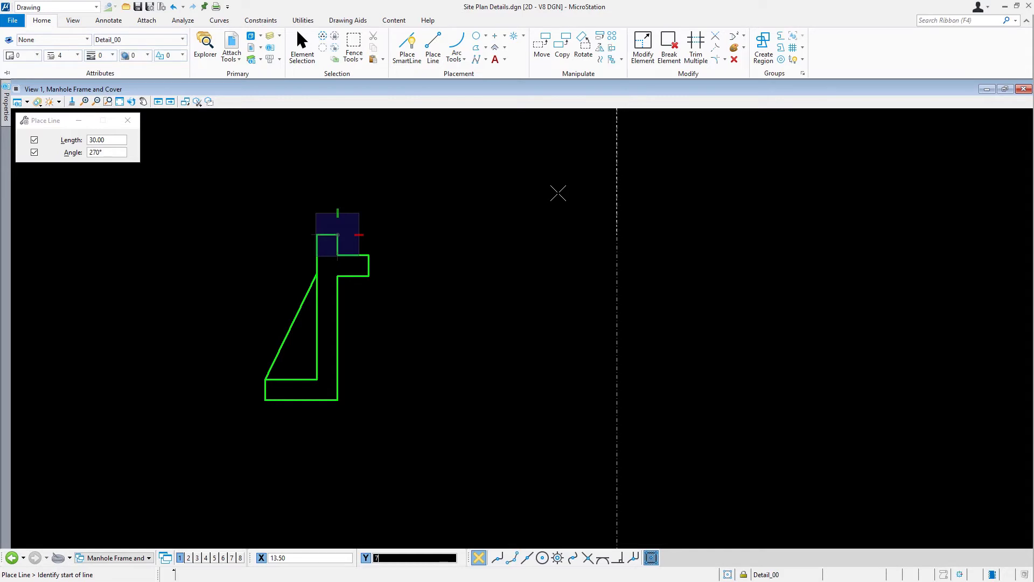
click(302, 47)
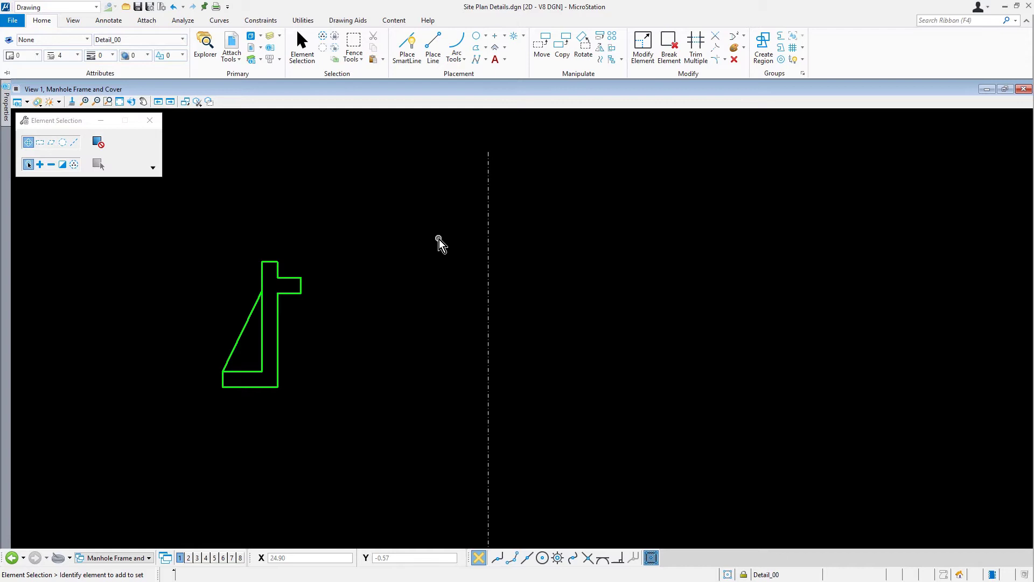
mouse_move(600, 55)
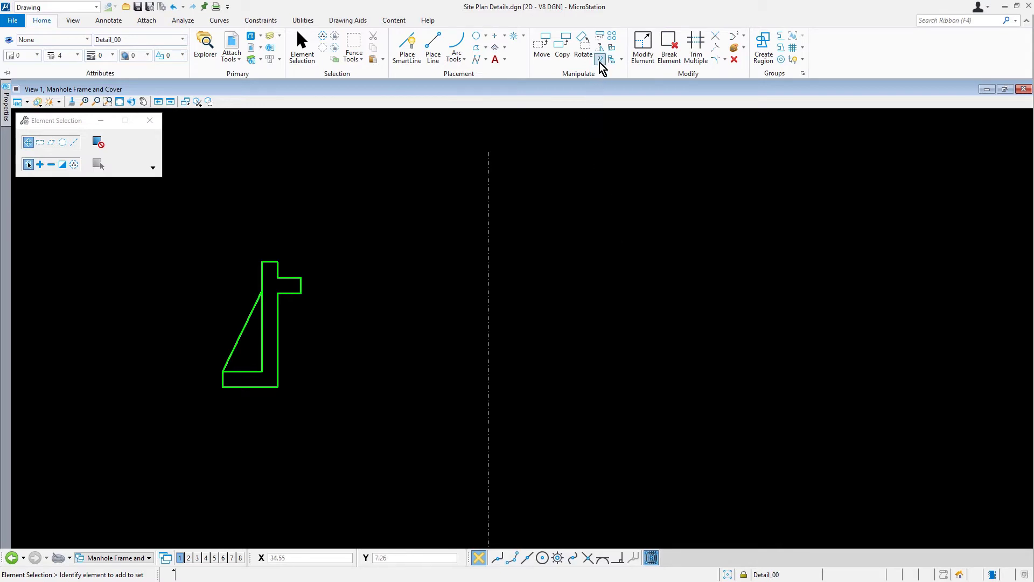
- Mirror a copy of the window-selected frame profile vertically across the centreline
click(600, 46)
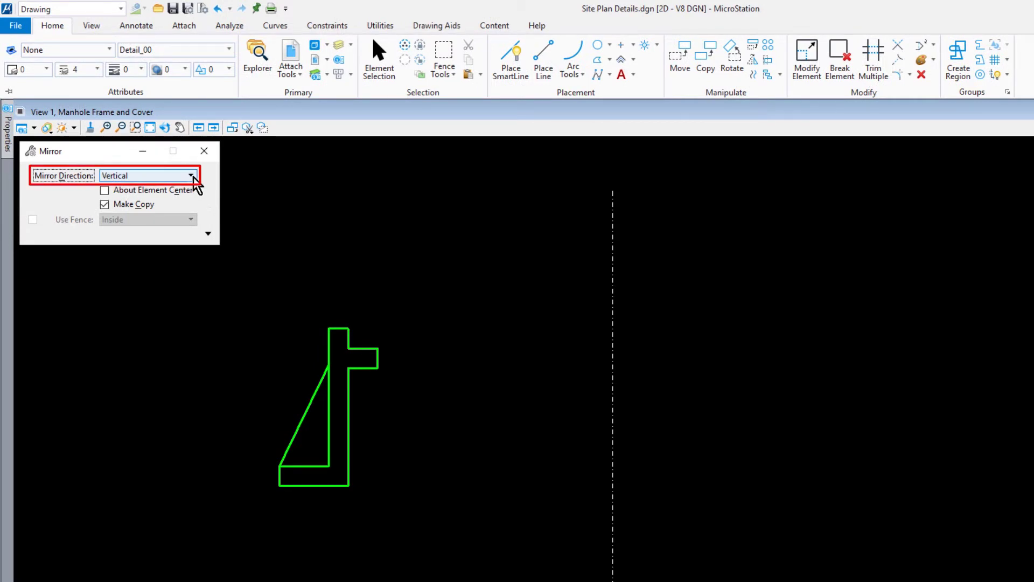
mouse_move(211, 202)
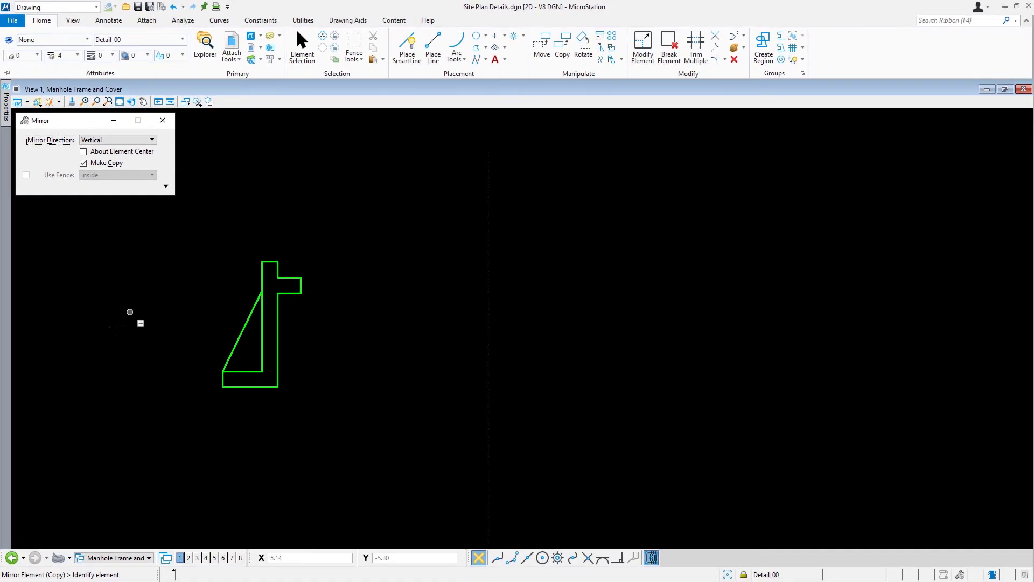
mouse_move(105, 421)
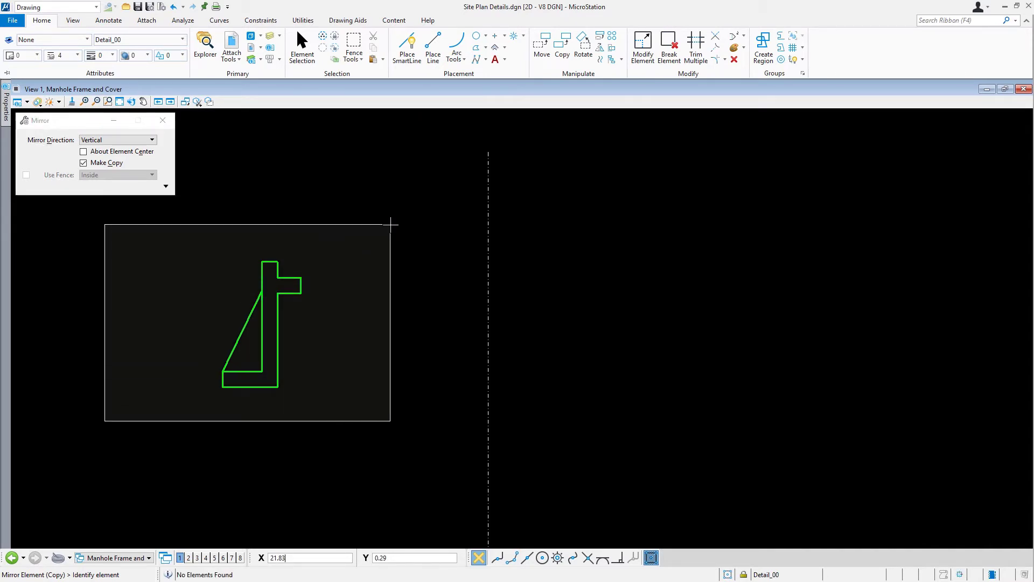
click(270, 323)
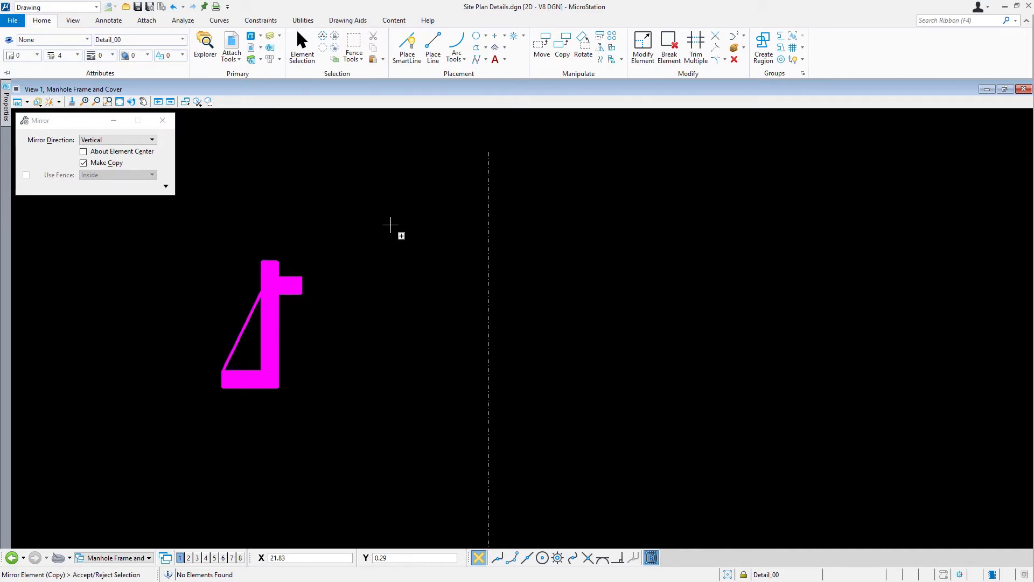
click(390, 224)
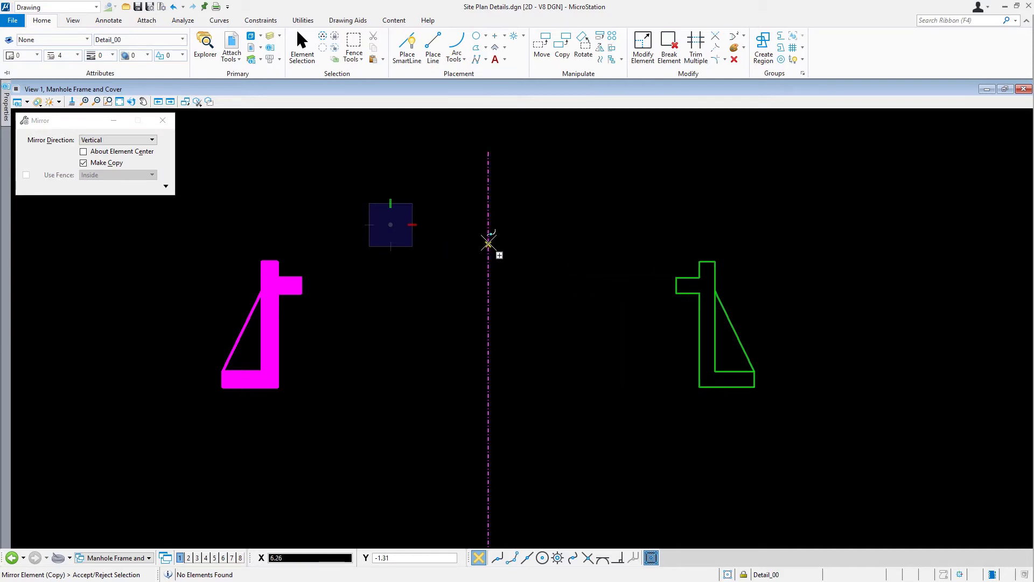
mouse_move(488, 228)
text(DETAIL)
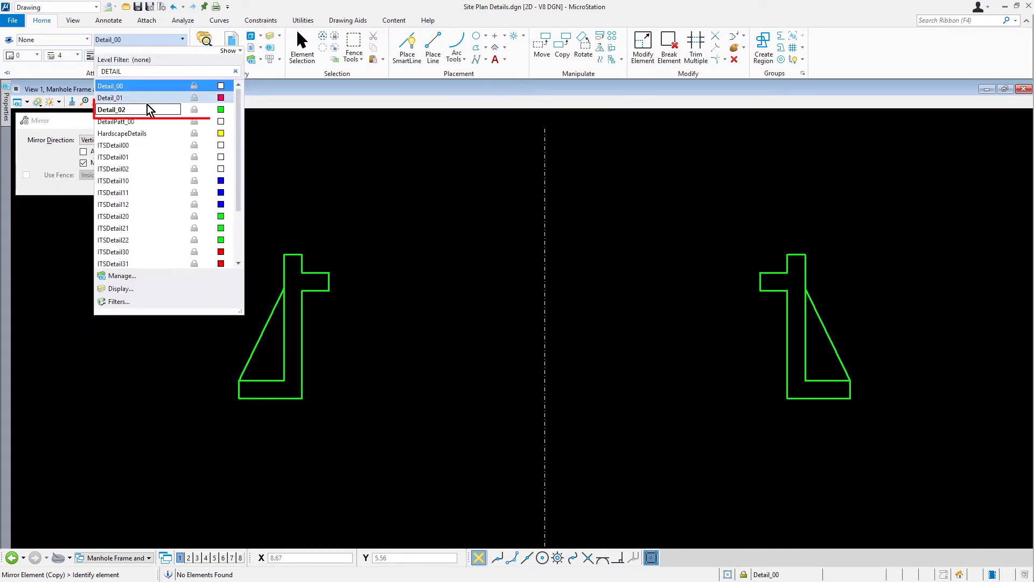
- Switch the active level to Detail_02
click(112, 110)
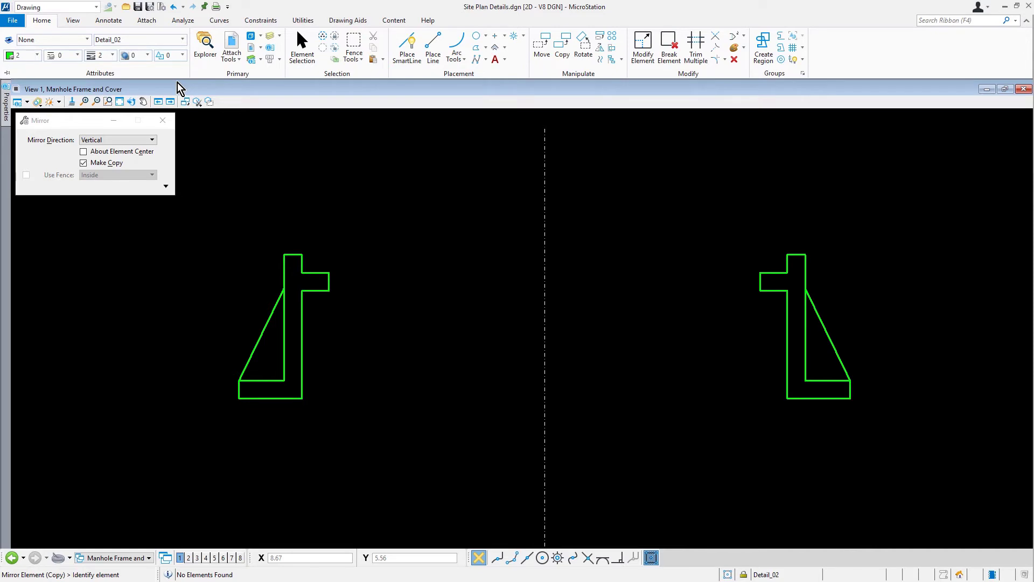
mouse_move(310, 112)
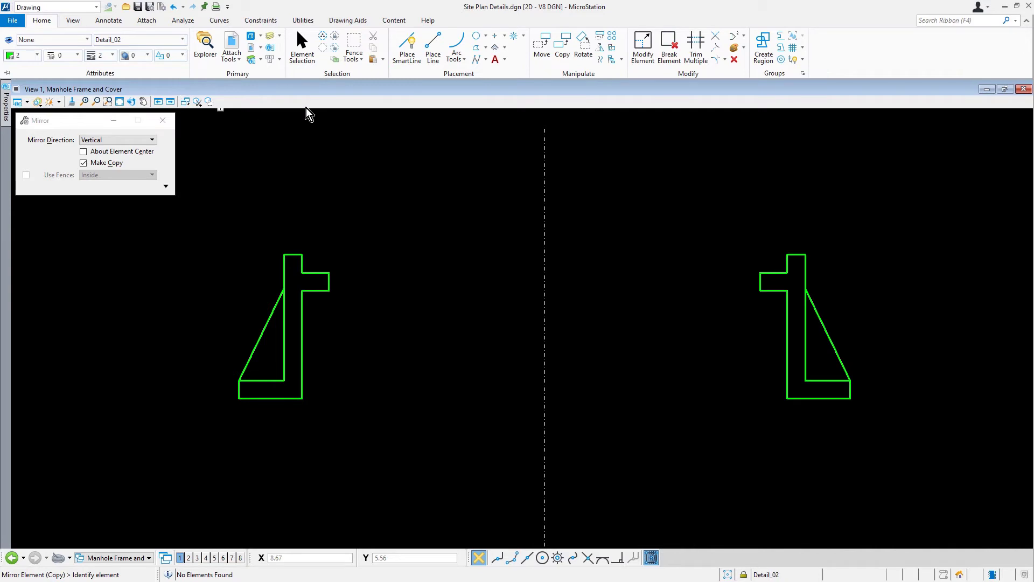
- Start an orthogonal block at the left frame's top corner using a keyed-in reference origin
click(478, 46)
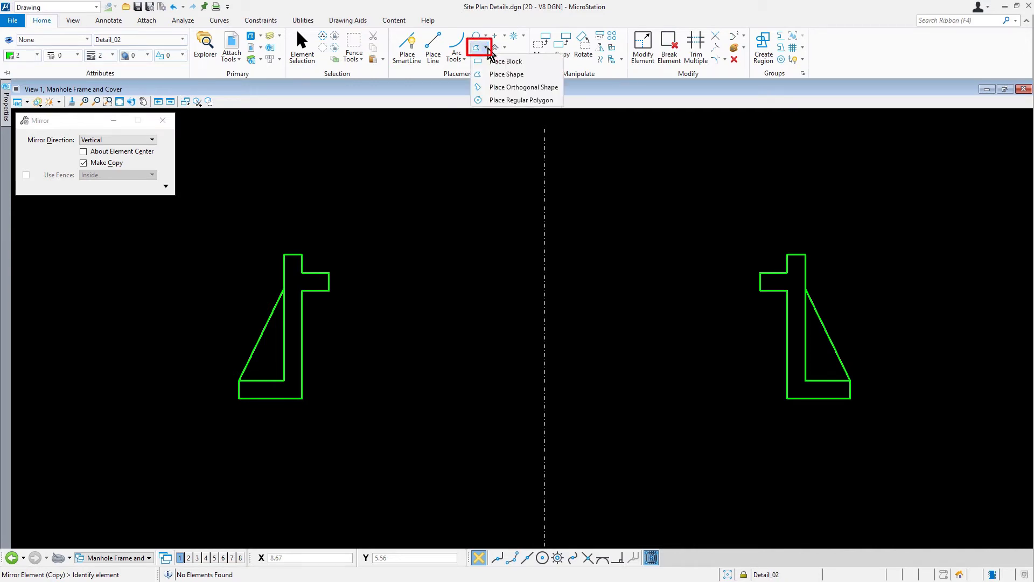
click(504, 61)
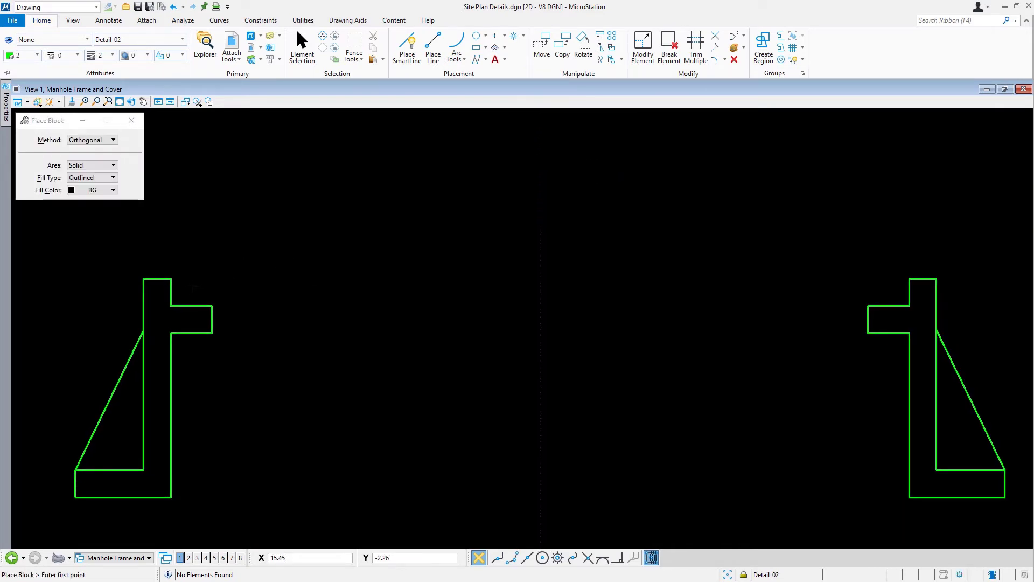
mouse_move(171, 305)
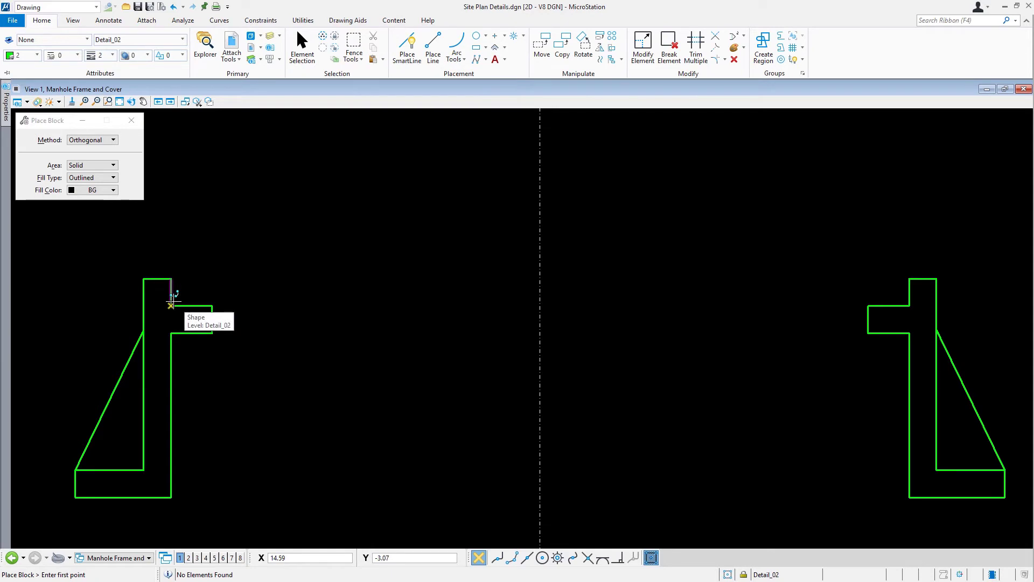
key(F11)
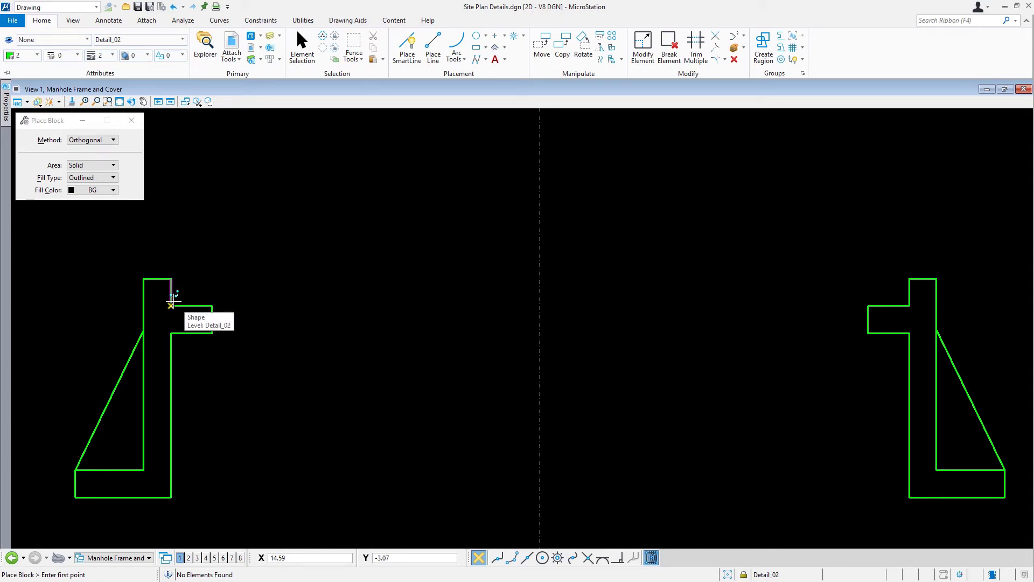
key(o)
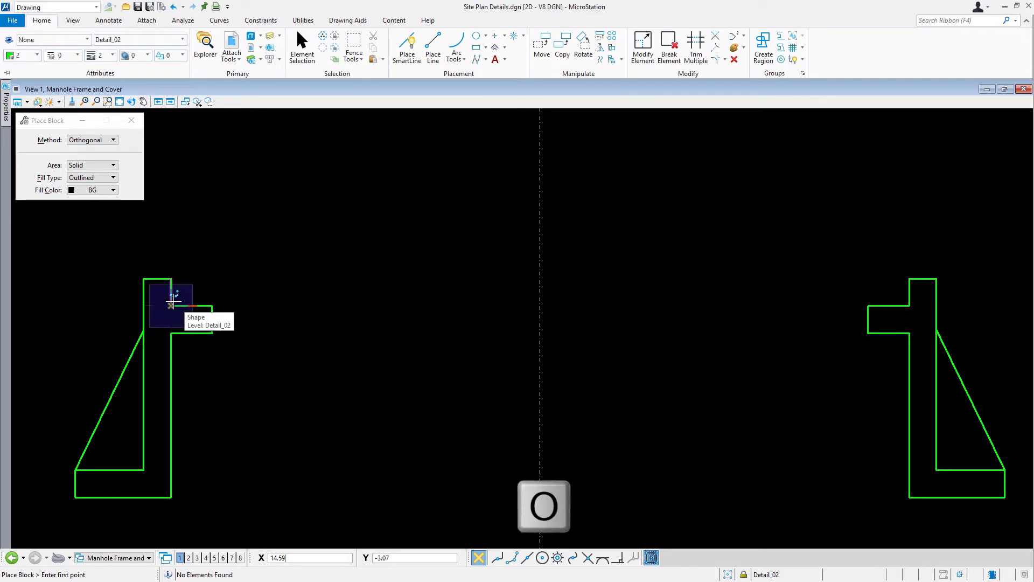
key(o)
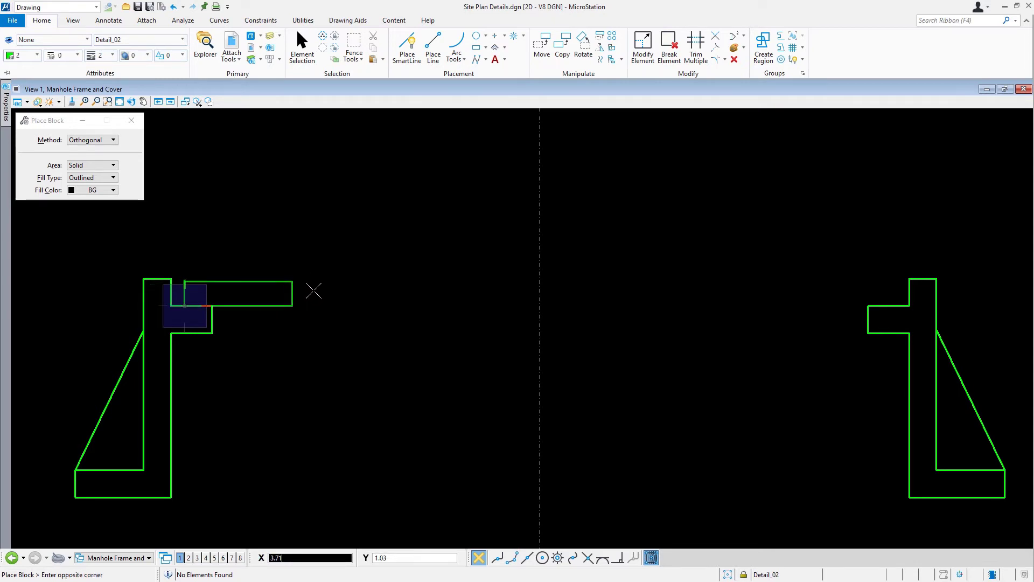
mouse_move(504, 277)
text(26)
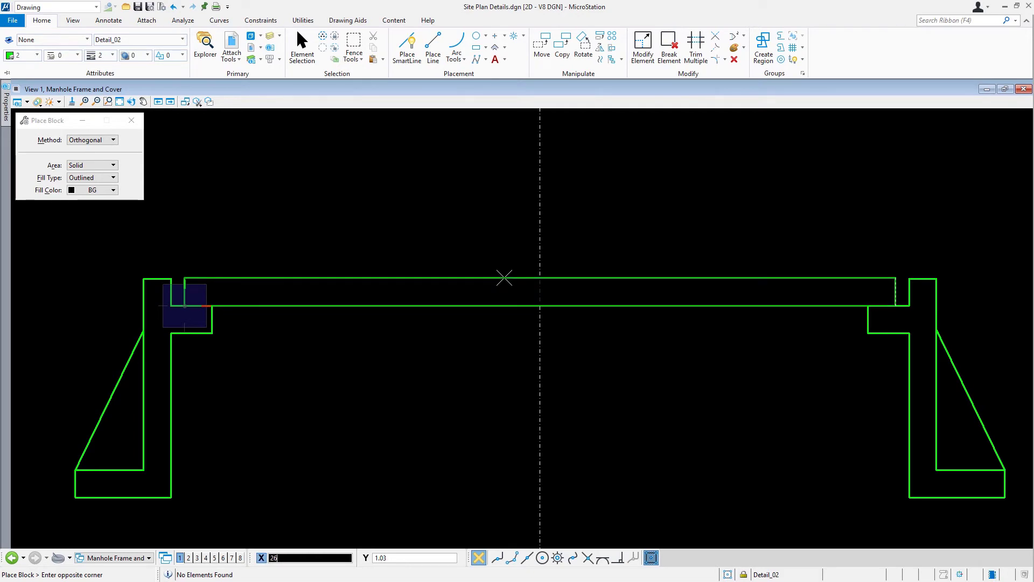
mouse_move(488, 284)
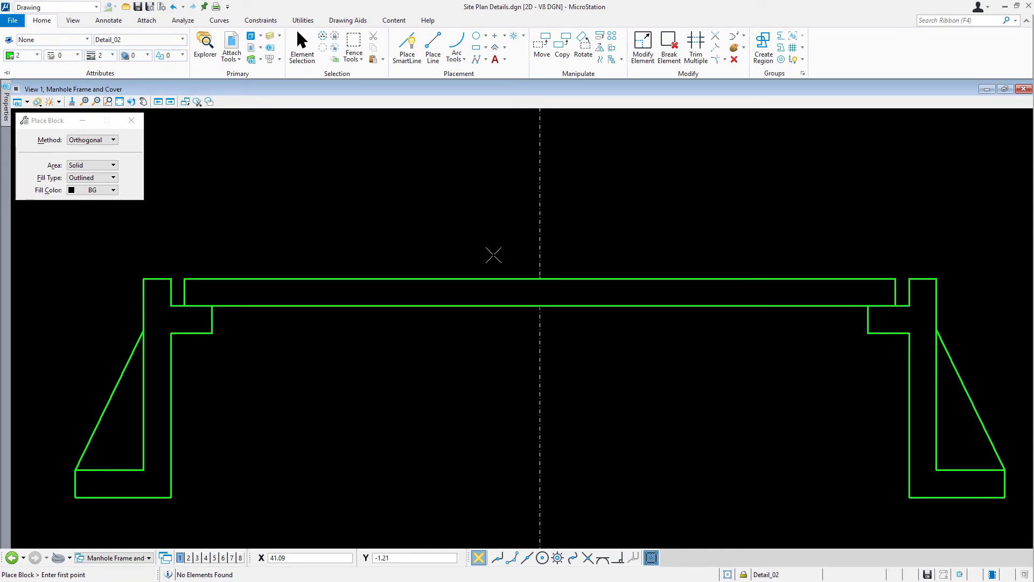
mouse_move(506, 214)
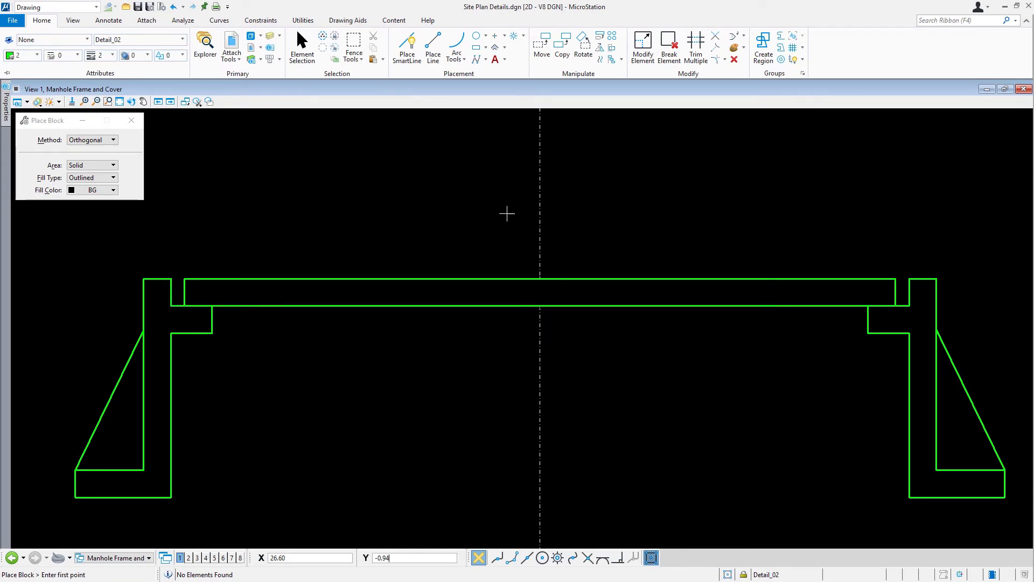
- Draw free-length lines joining the two frames across their inner ledges and their bases
click(433, 47)
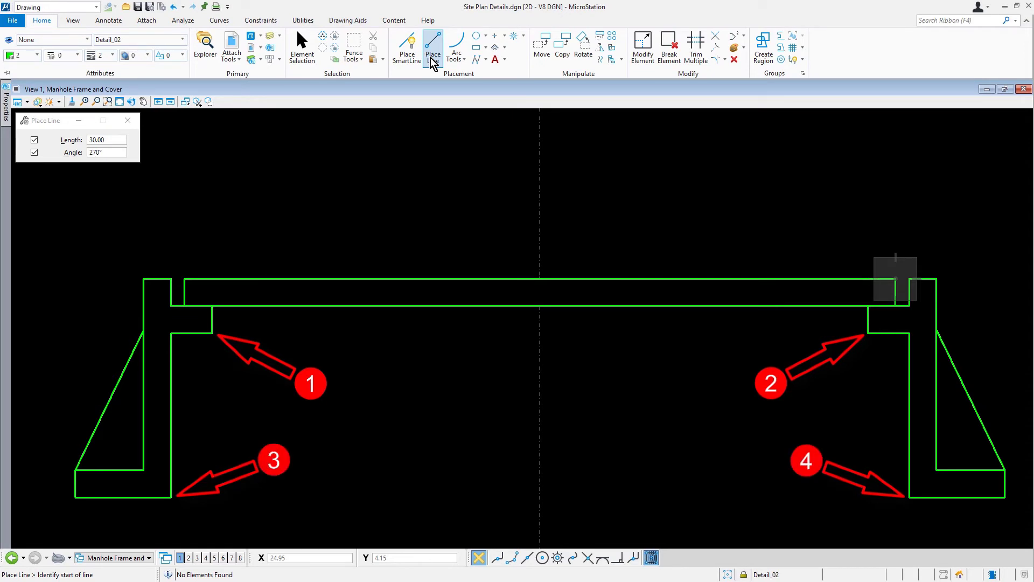
mouse_move(440, 90)
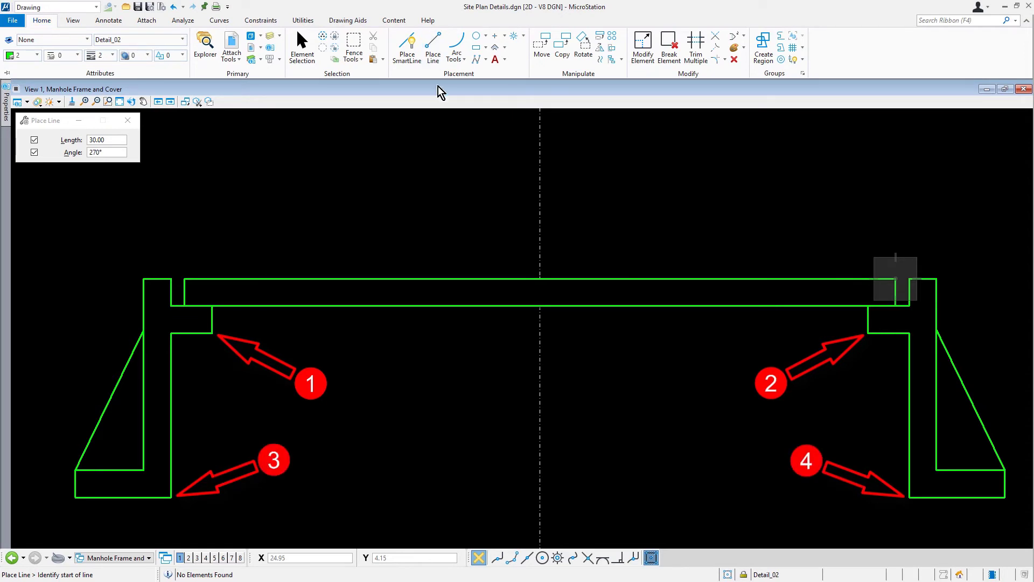
click(34, 151)
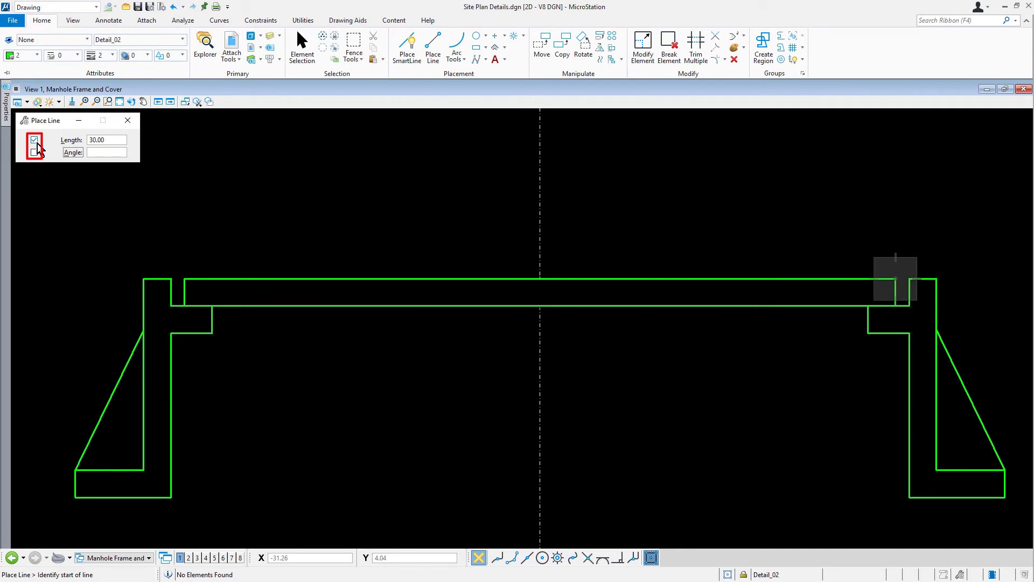
click(35, 140)
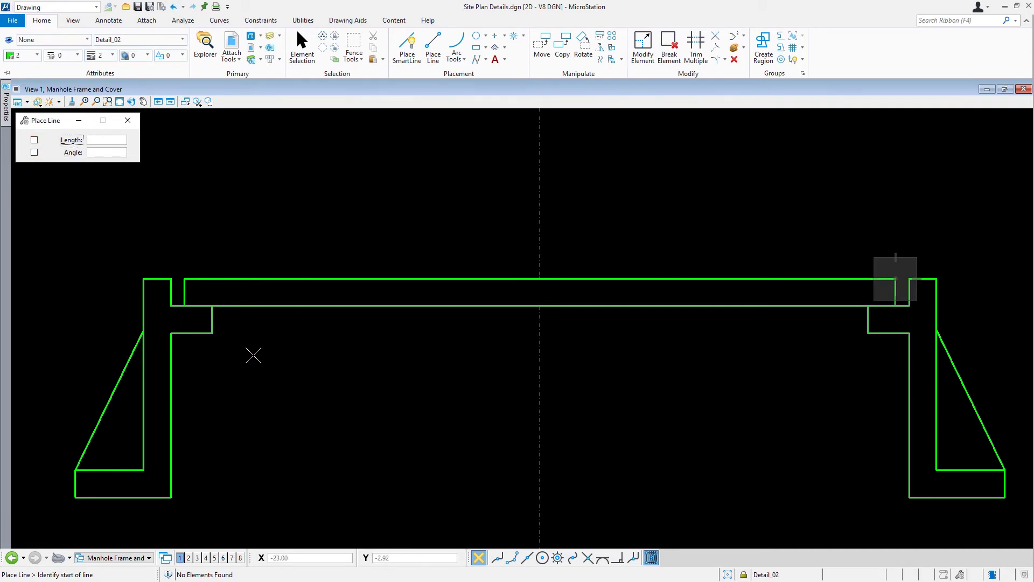
click(211, 323)
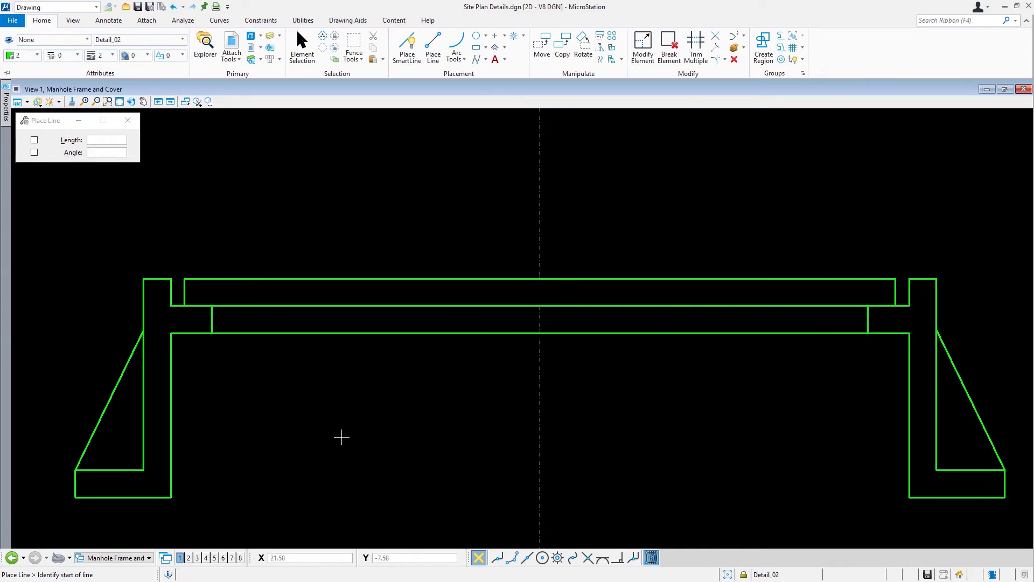
click(171, 500)
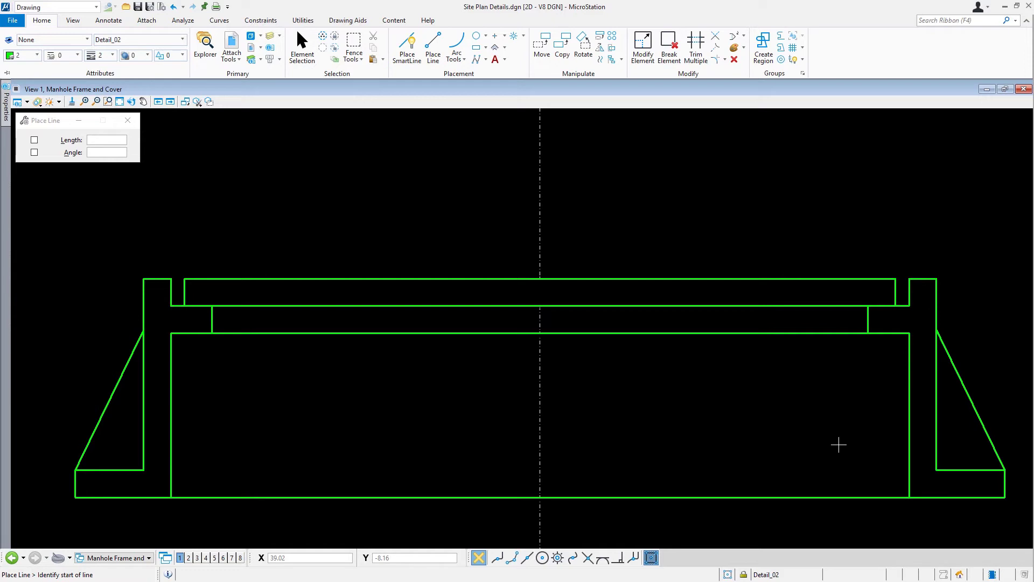
mouse_move(829, 431)
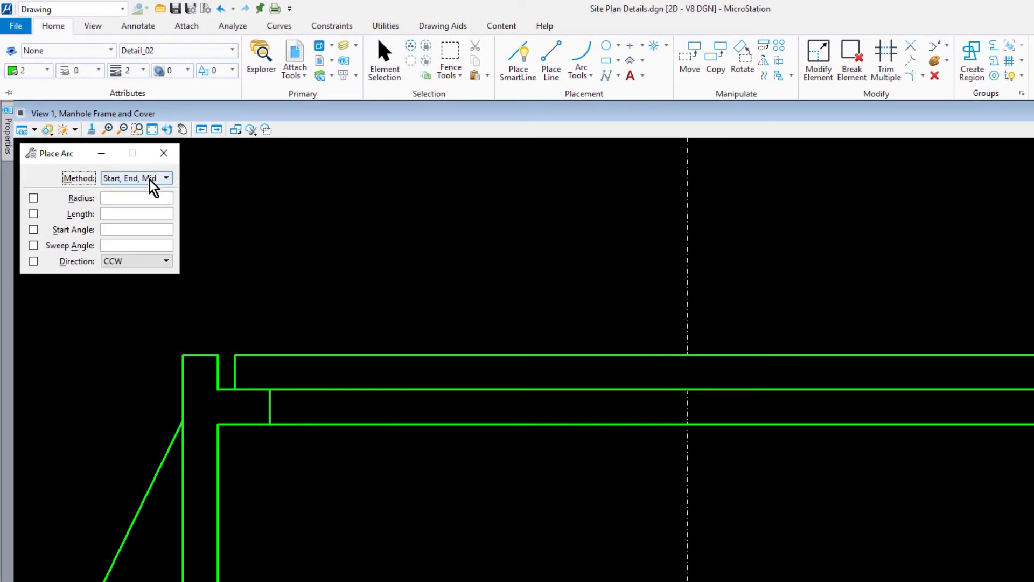
- Place a Start, End, Mid arc of locked radius 17 between the inner cover line's endpoints
click(165, 178)
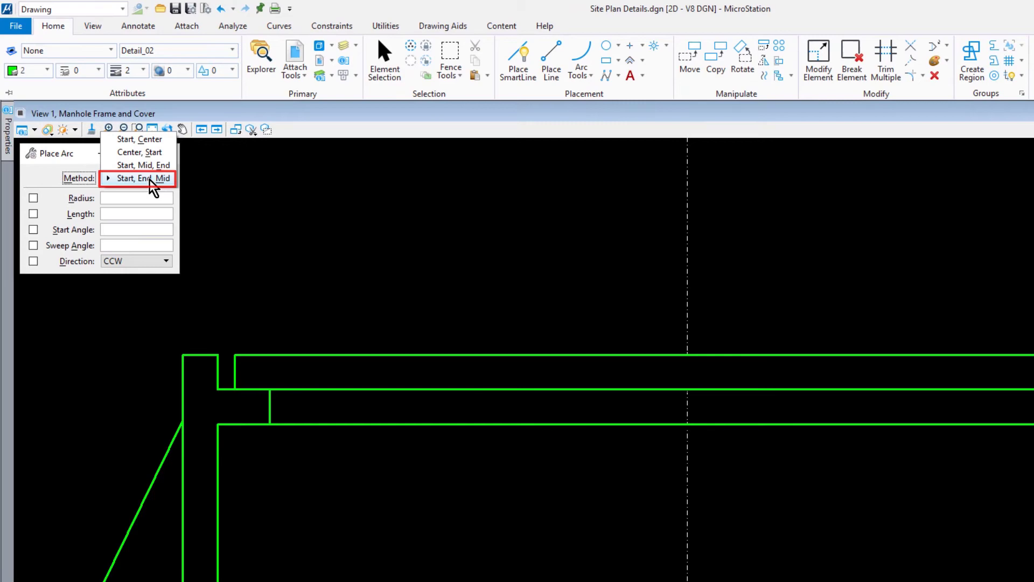
click(142, 178)
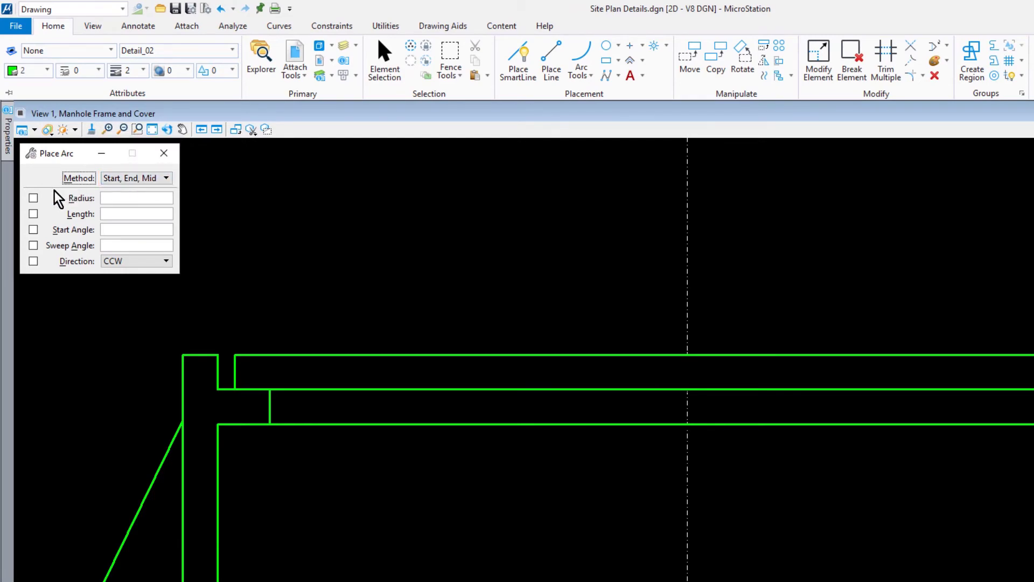
click(34, 197)
text(17)
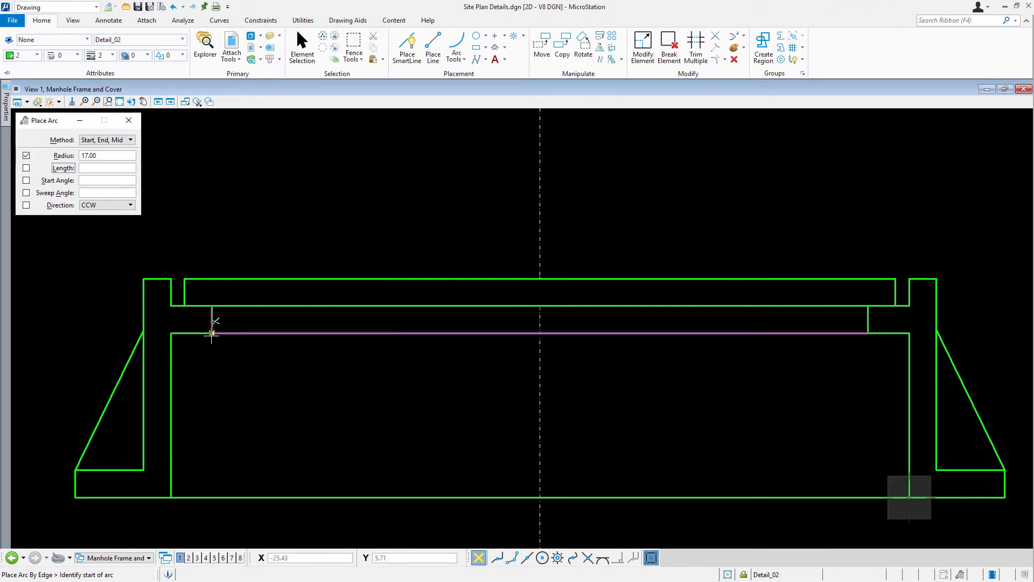
click(211, 332)
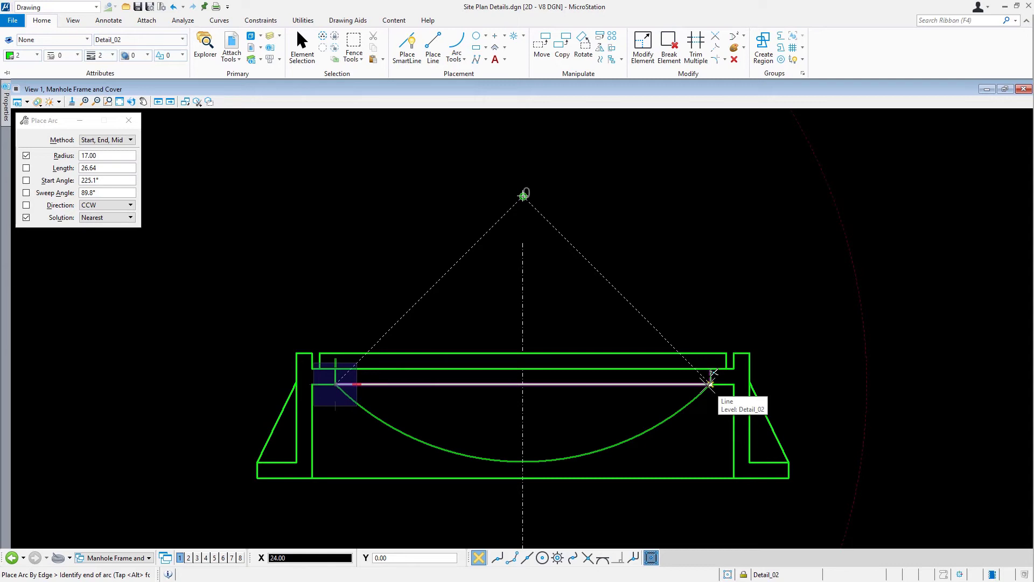
click(524, 195)
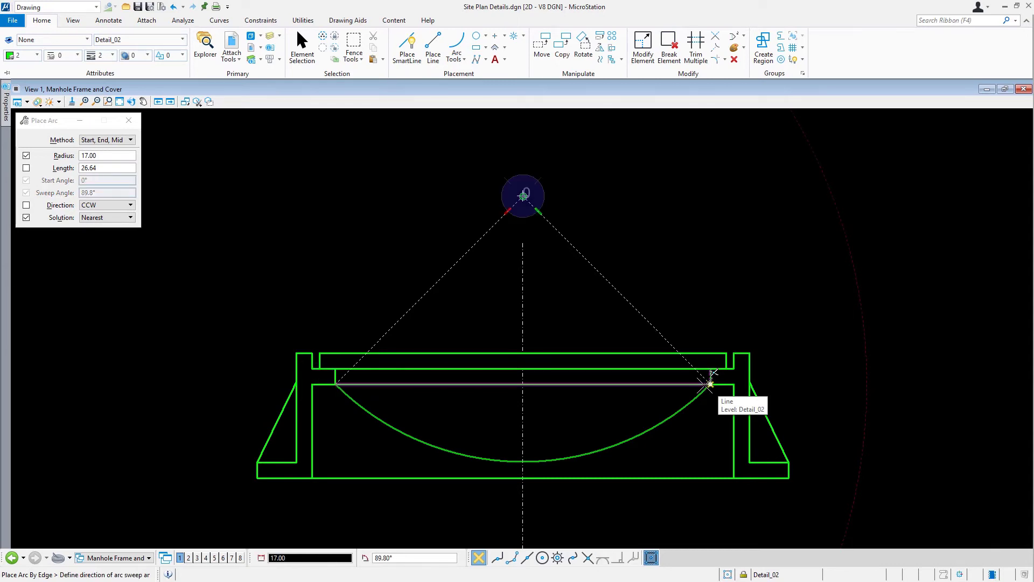
mouse_move(628, 469)
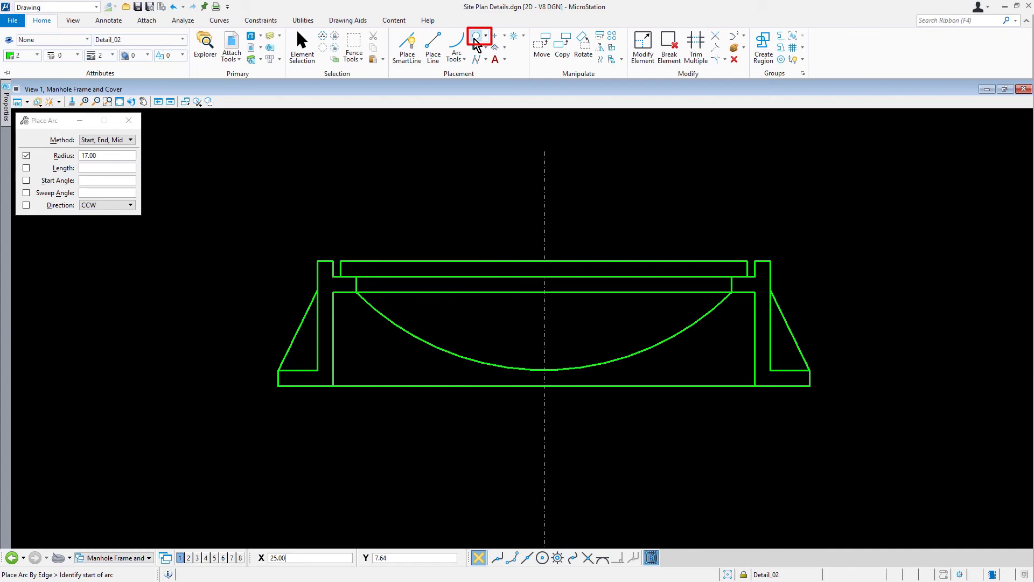
- Set Place Circle to Center method with fill type None and locked radius 10
click(474, 36)
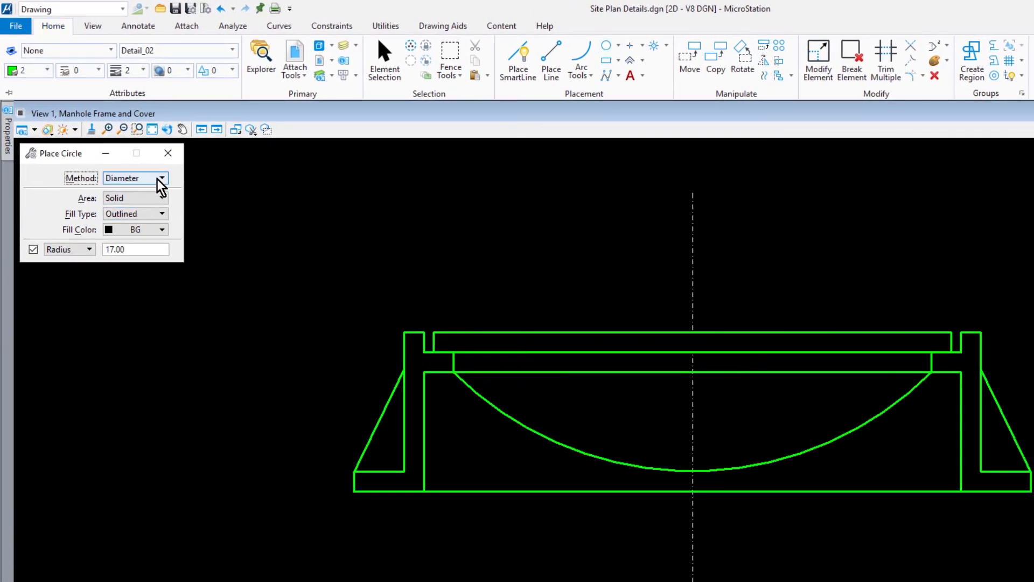
click(160, 178)
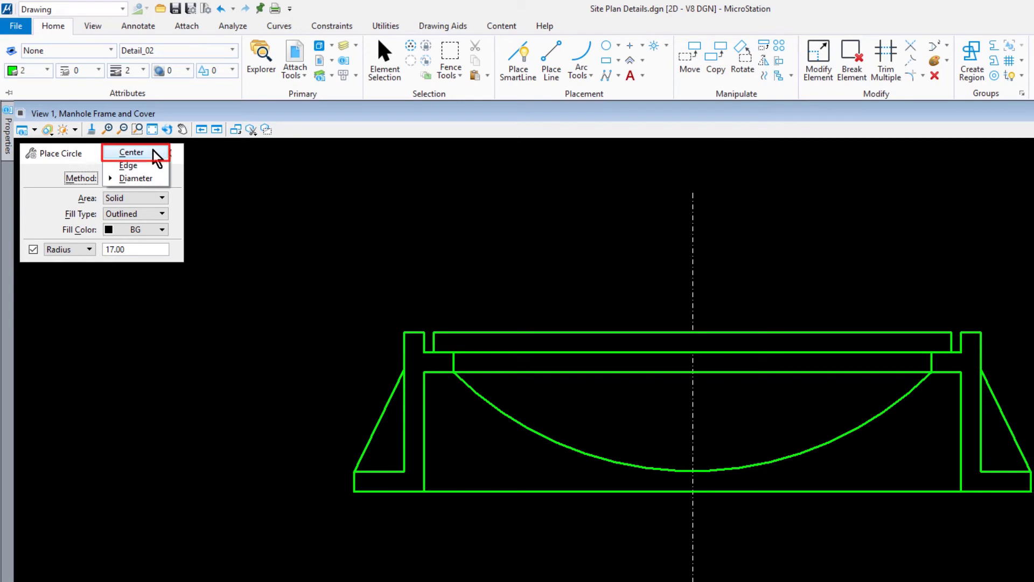
click(131, 151)
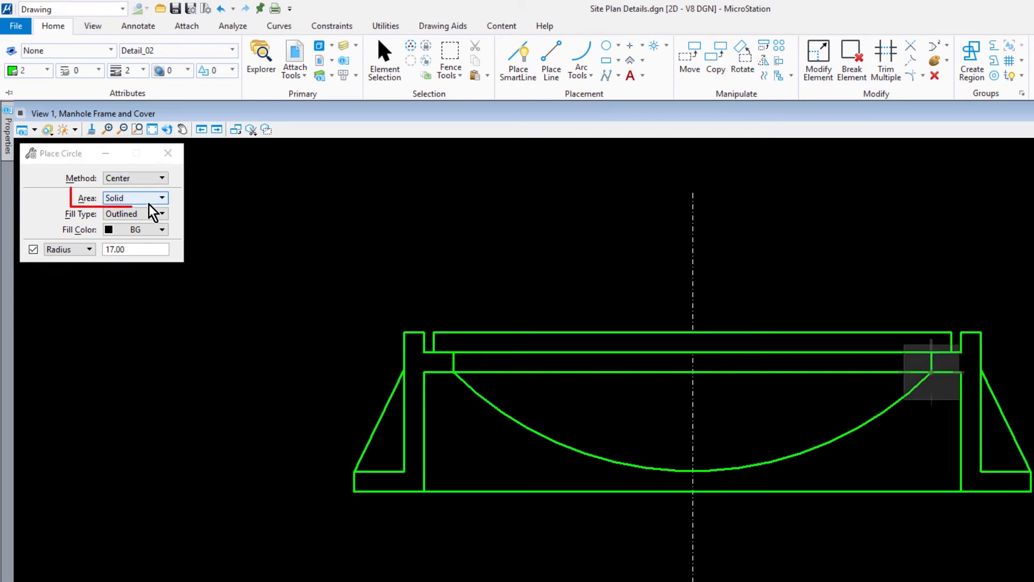
click(162, 213)
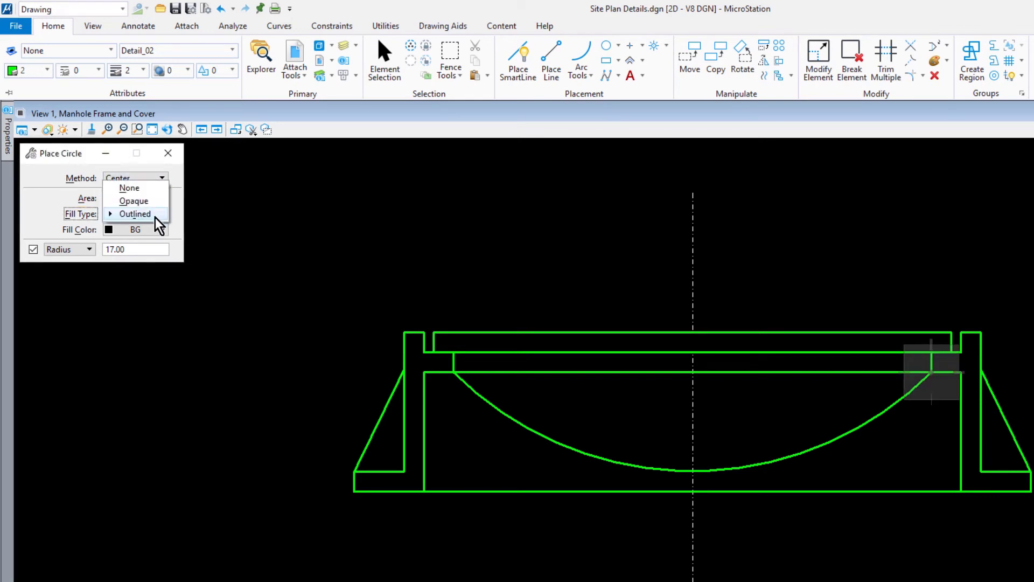
click(129, 187)
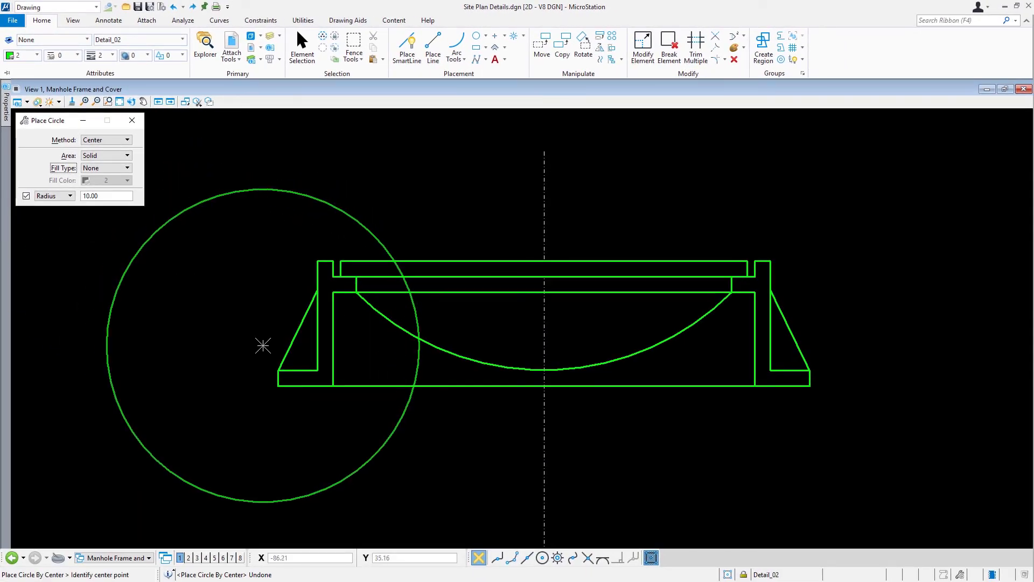
- Place the radius-10 circle at keyed-in AccuDraw coordinates left of the profile
key(F11)
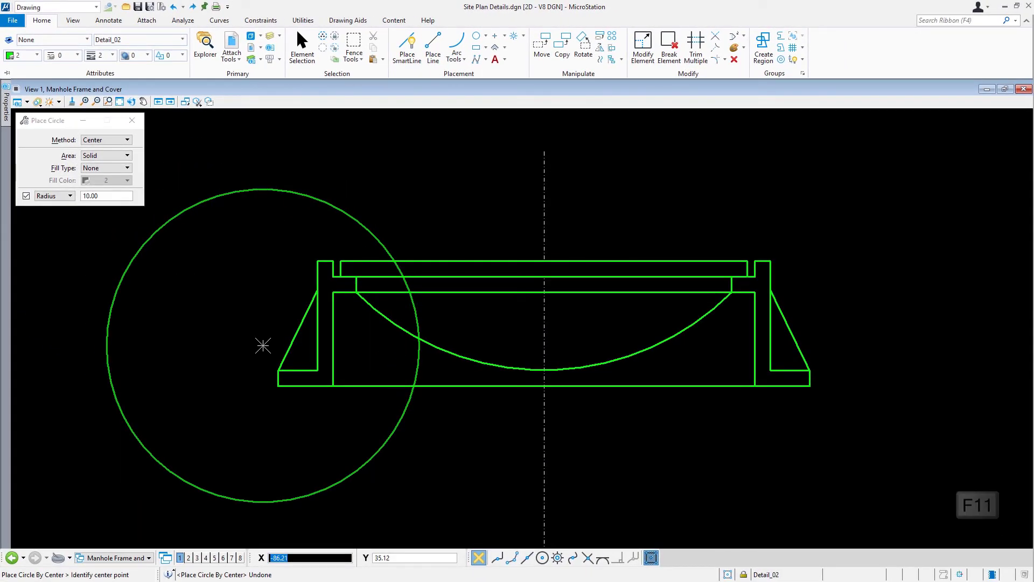
mouse_move(298, 332)
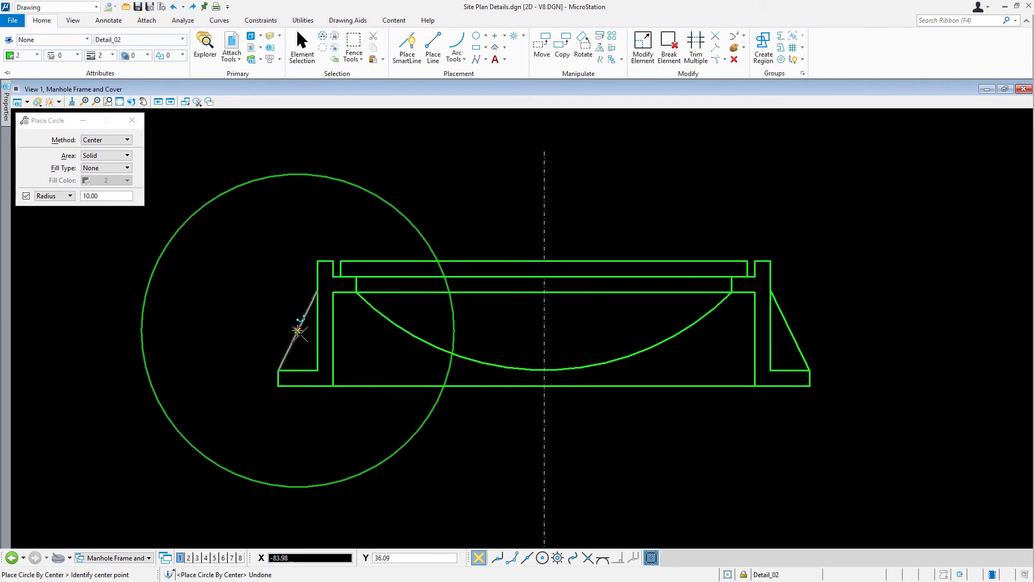
mouse_move(317, 317)
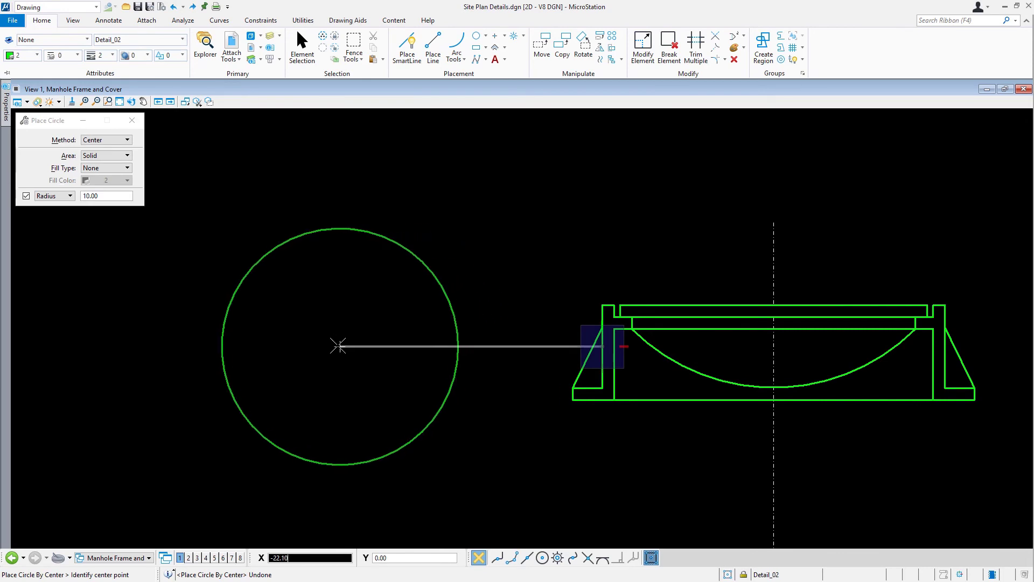
mouse_move(282, 344)
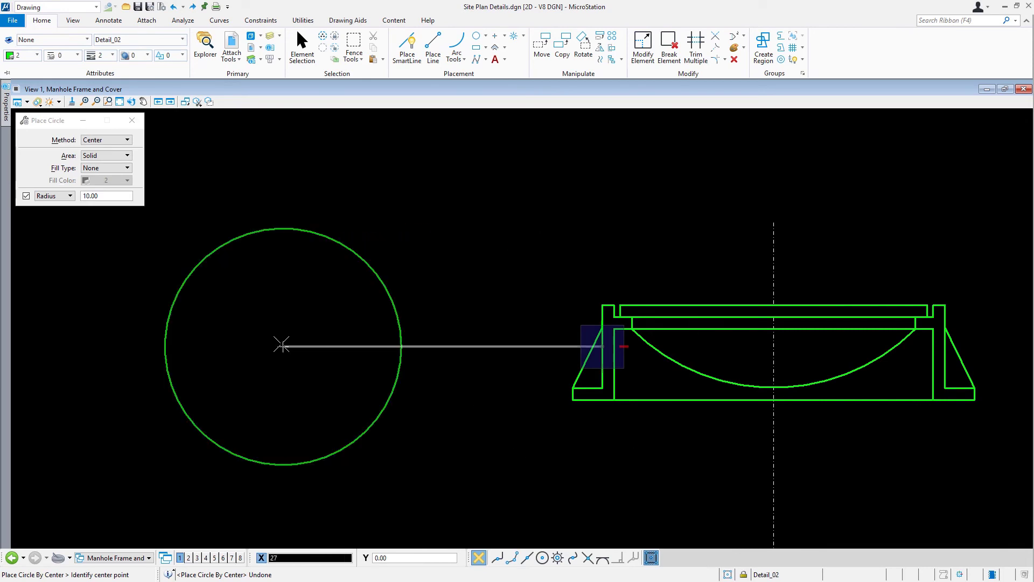
click(281, 346)
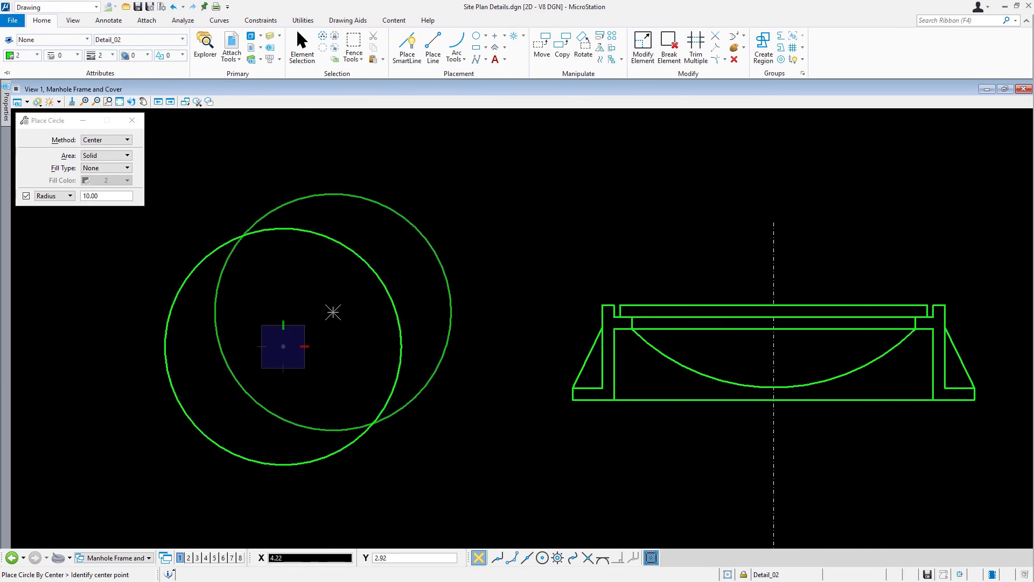
mouse_move(454, 224)
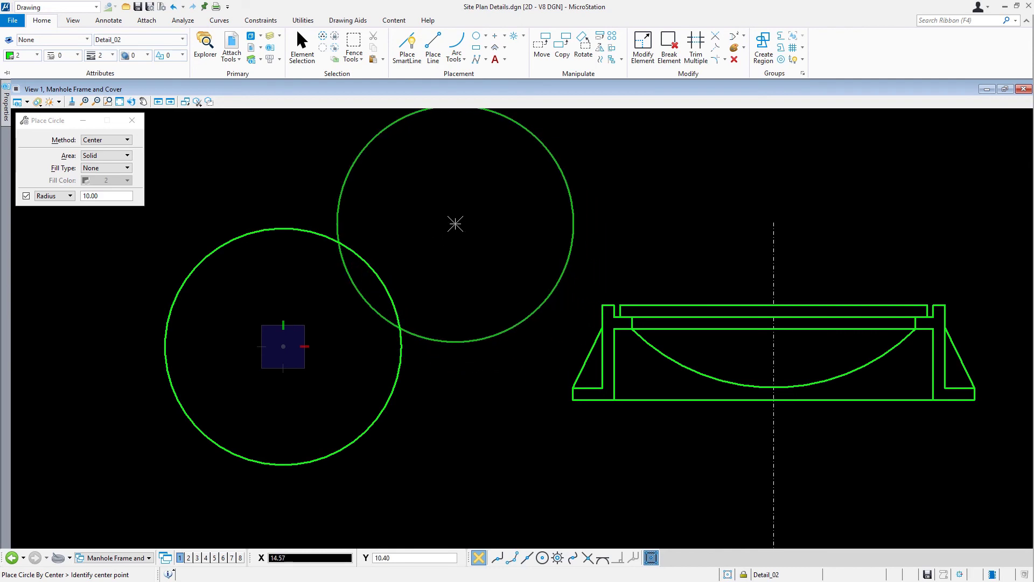
mouse_move(112, 217)
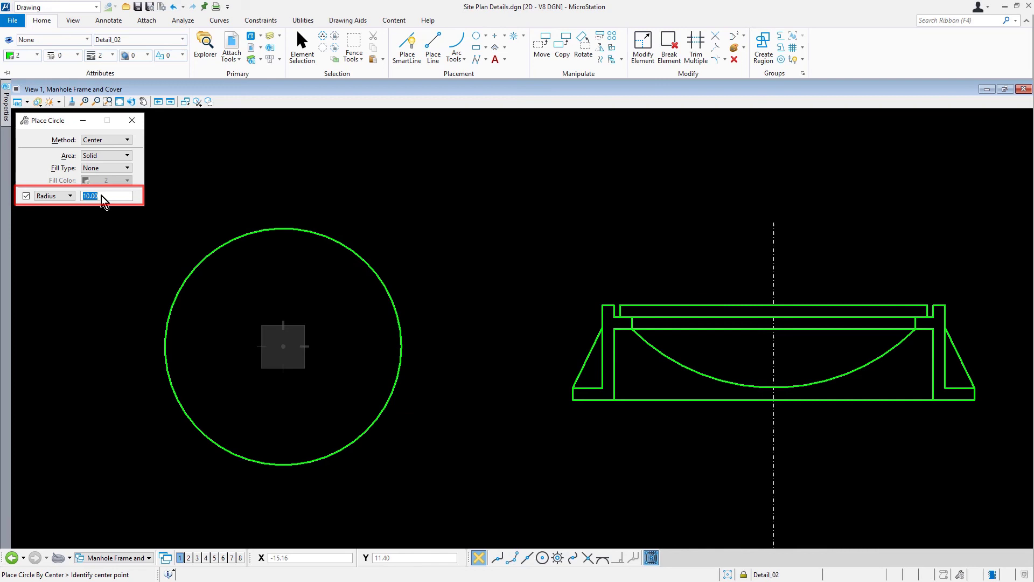
- Add concentric circles of radii 13 up to 17 on the first circle's centre
text(13.00)
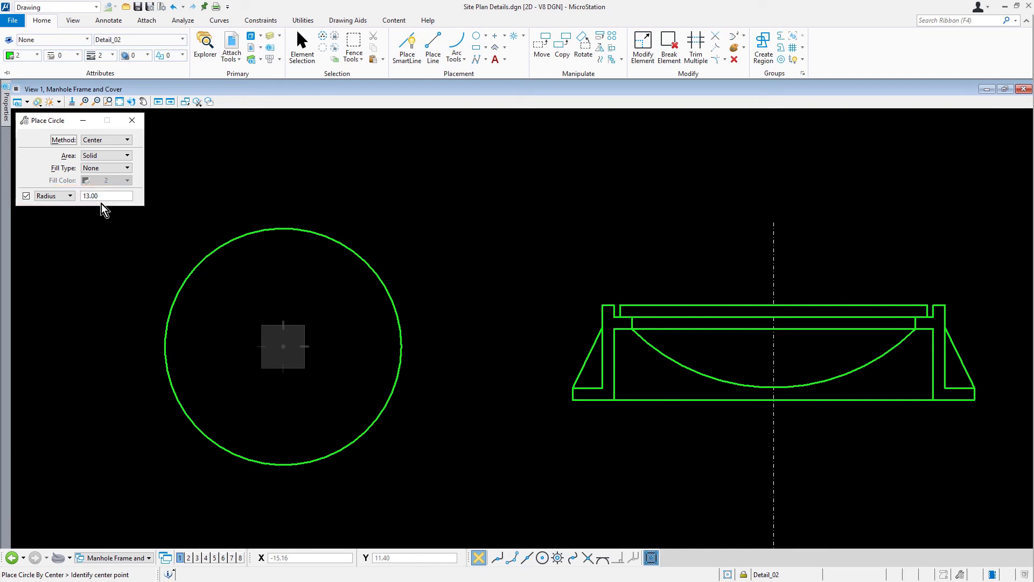
click(282, 346)
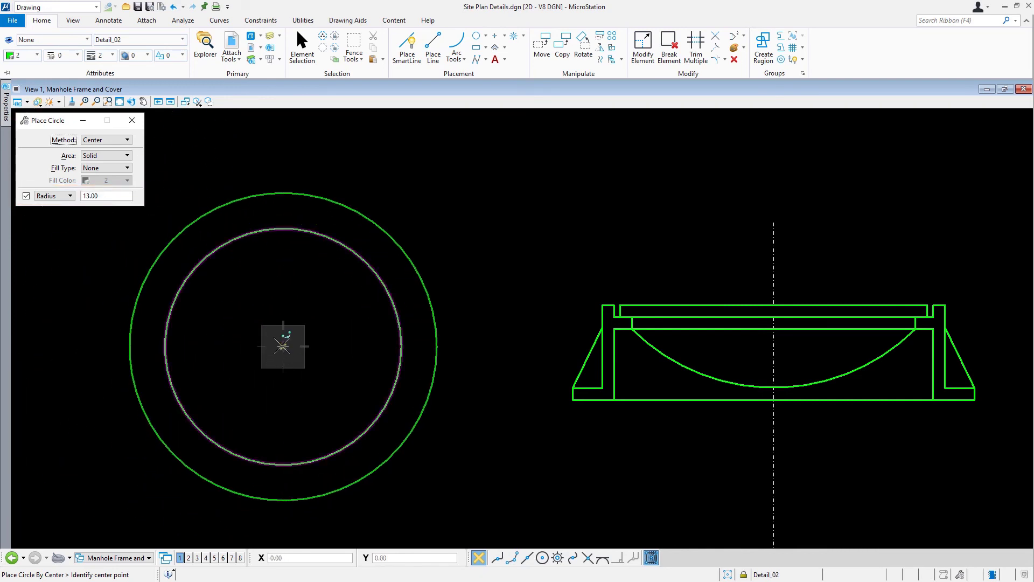
mouse_move(282, 344)
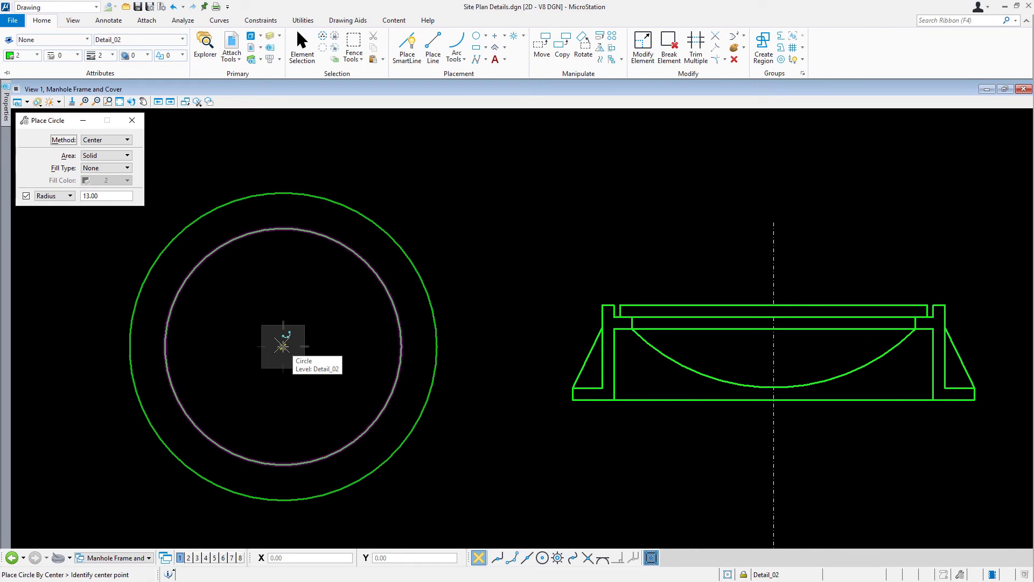
click(282, 347)
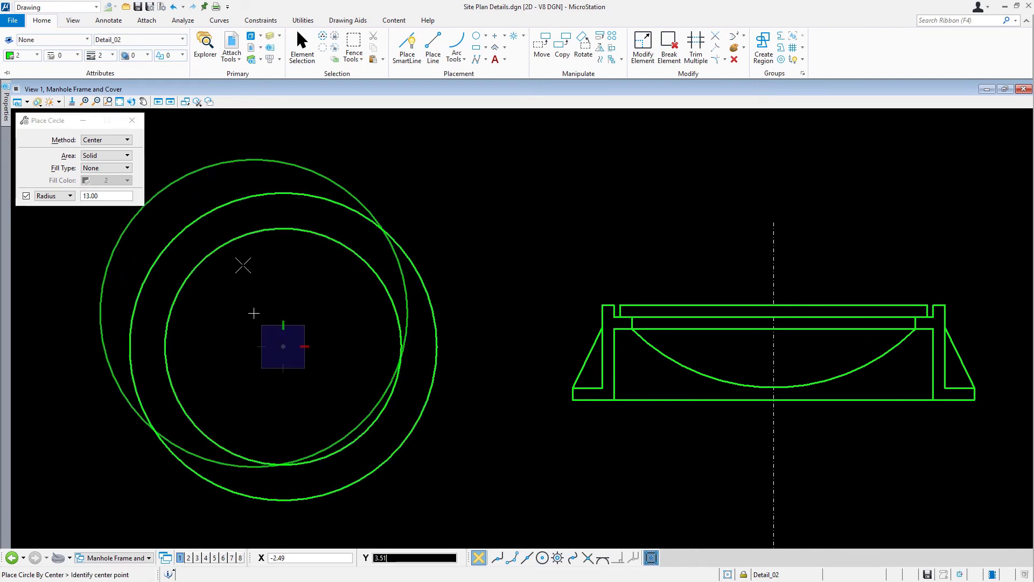
triple_click(106, 195)
text(13.5)
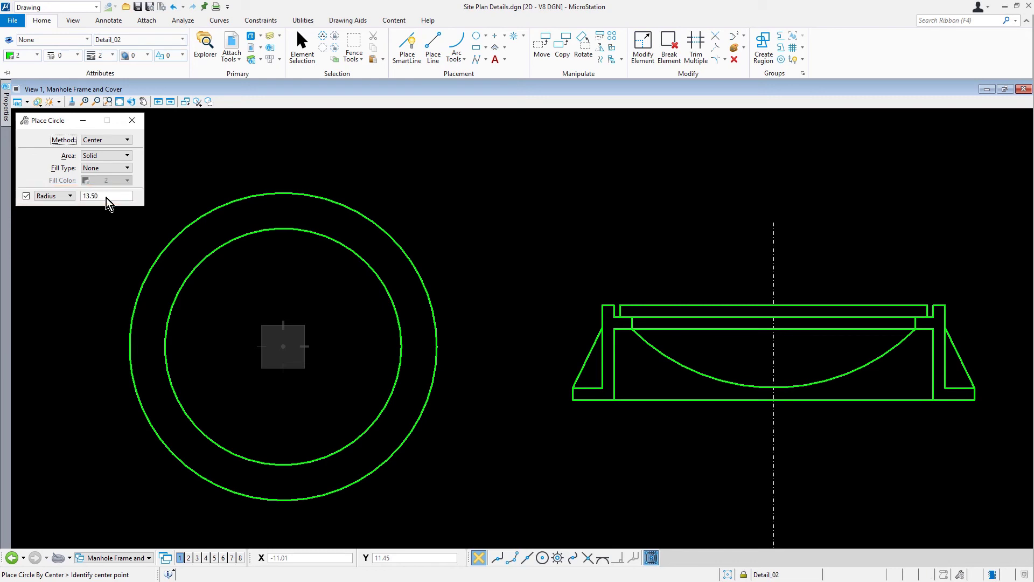
click(282, 345)
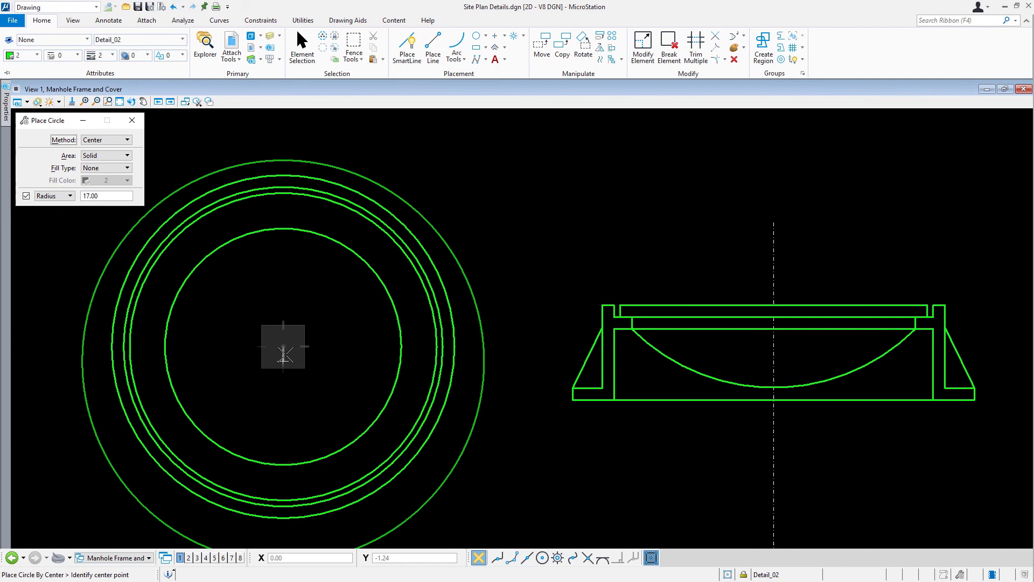
mouse_move(300, 328)
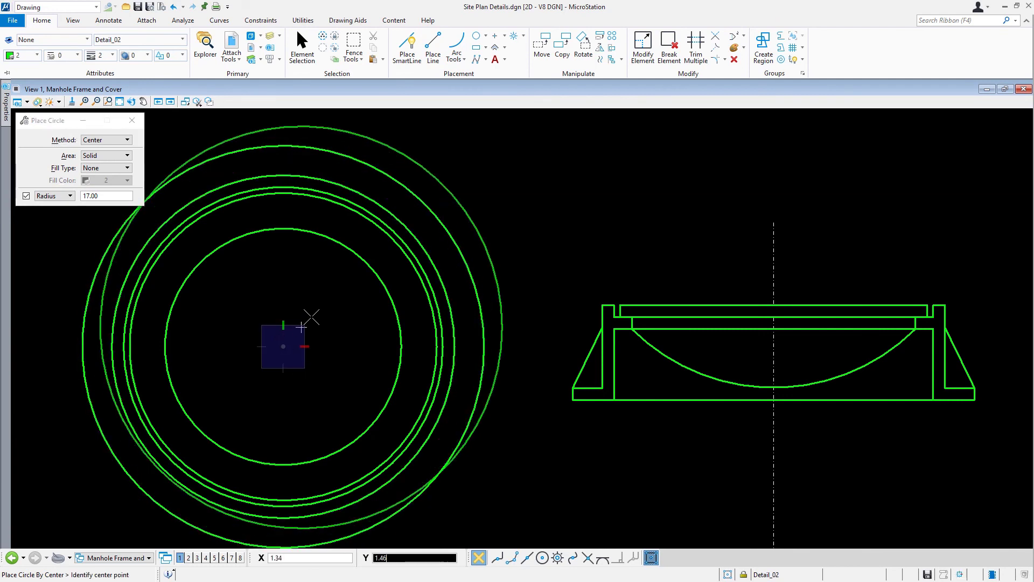
click(301, 47)
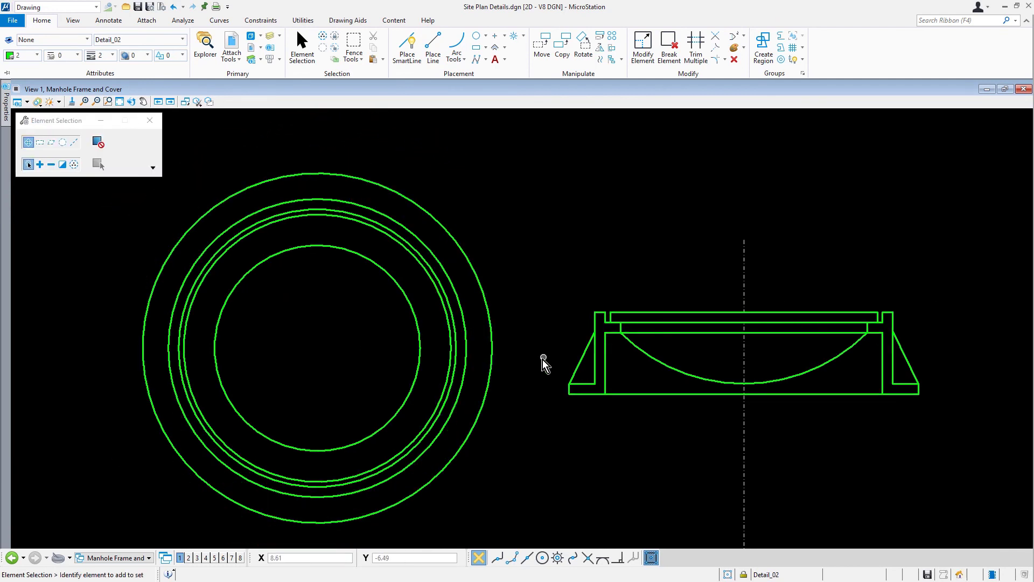